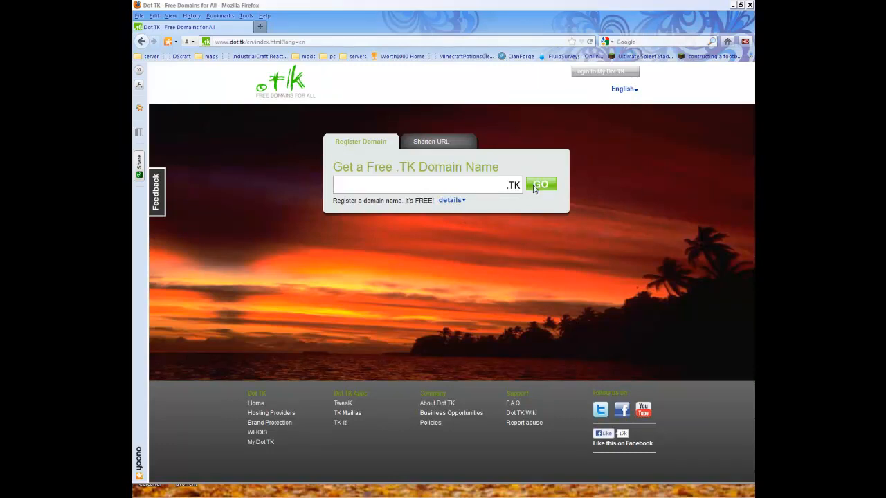
{"action": "mouse_move", "coordinate": [399, 161]}
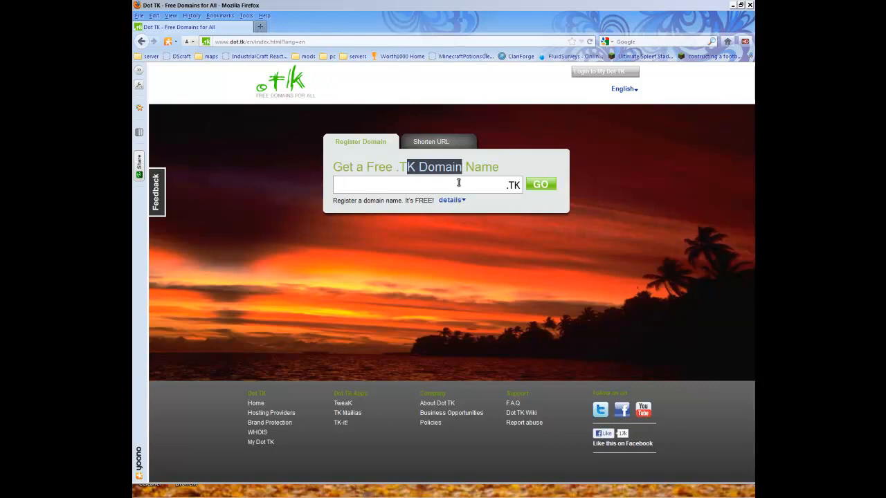
{"action": "mouse_move", "coordinate": [260, 27]}
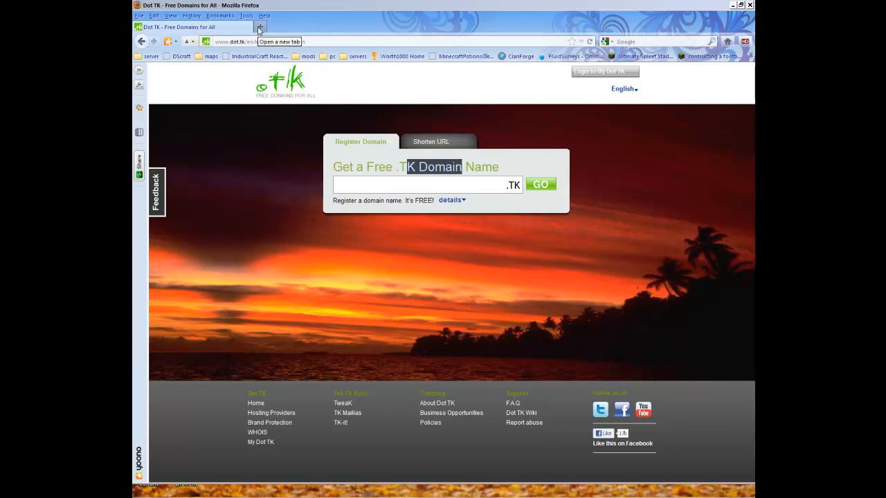
Step: Open One.com in a new tab and log in to its control panel
{"action": "left_click", "coordinate": [260, 28]}
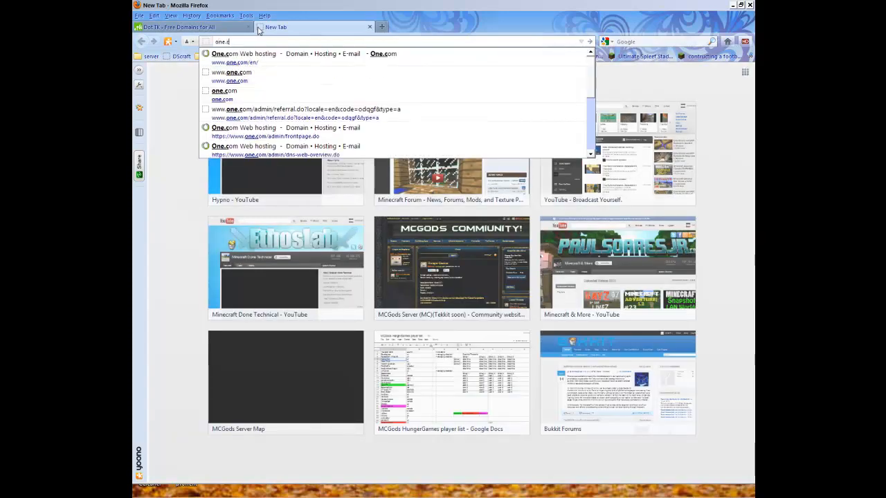
{"action": "left_click", "coordinate": [242, 58]}
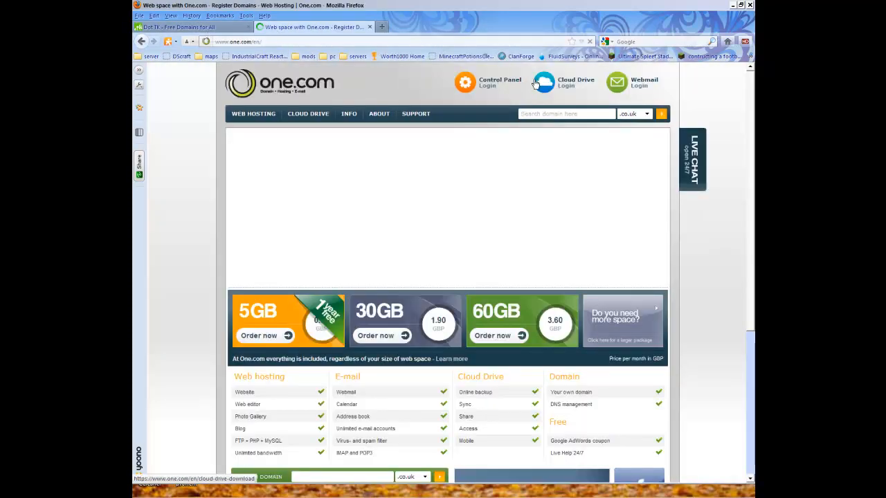
{"action": "left_click", "coordinate": [499, 81]}
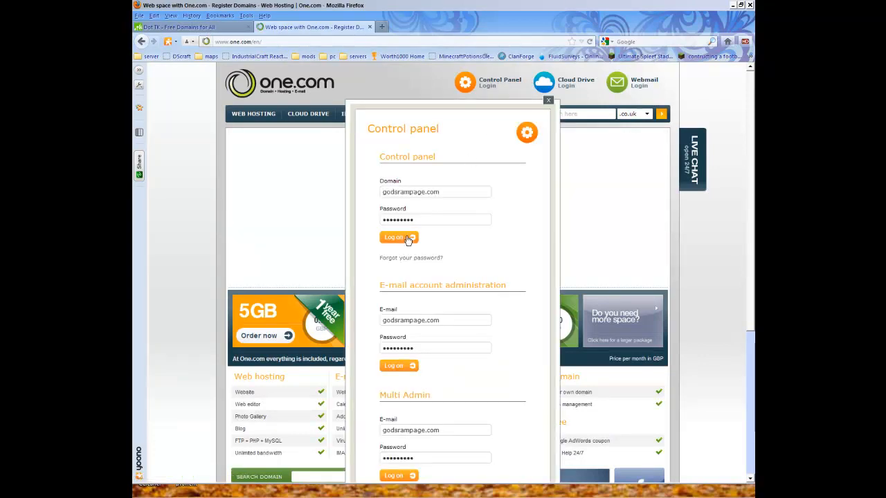
{"action": "left_click", "coordinate": [396, 236]}
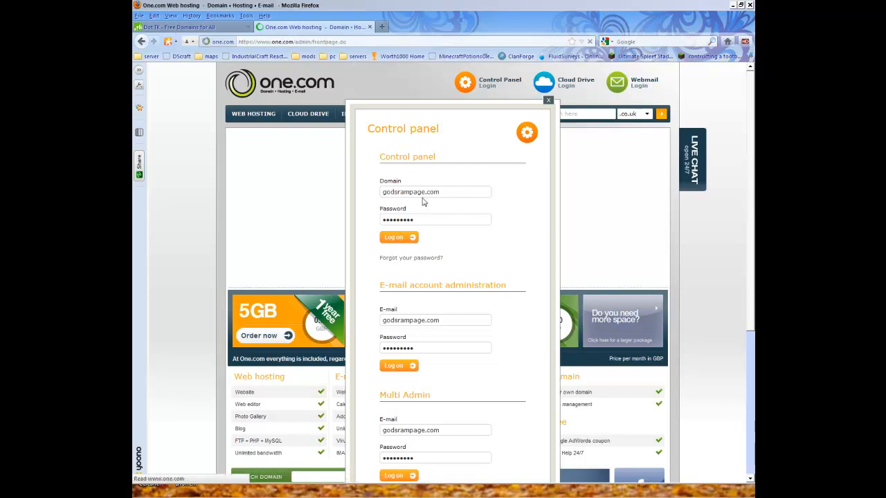
Step: Check the Dot TK tab, return to One.com and enter the domain's DNS settings
{"action": "left_click", "coordinate": [398, 237]}
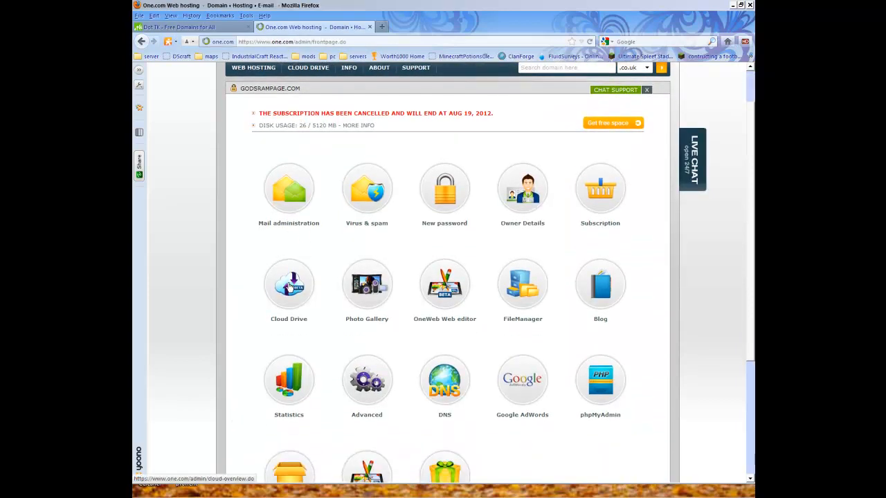
{"action": "scroll", "scroll_direction": "up", "scroll_amount": 3}
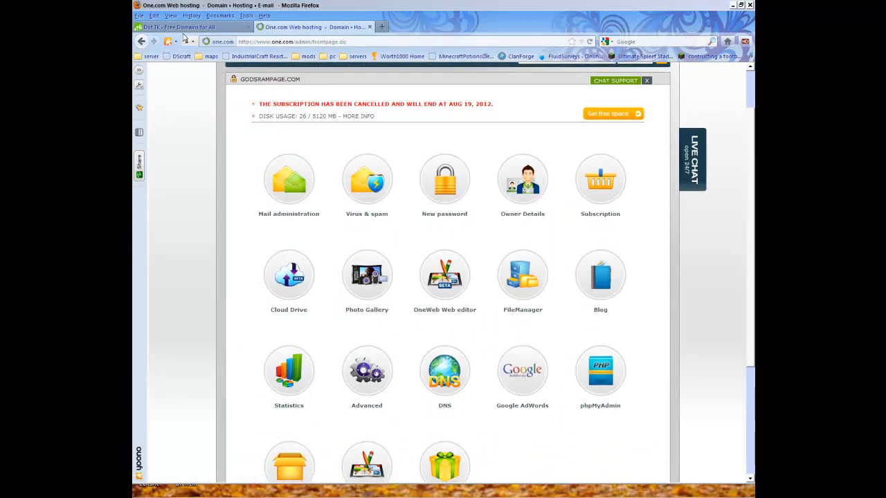
{"action": "left_click", "coordinate": [182, 27]}
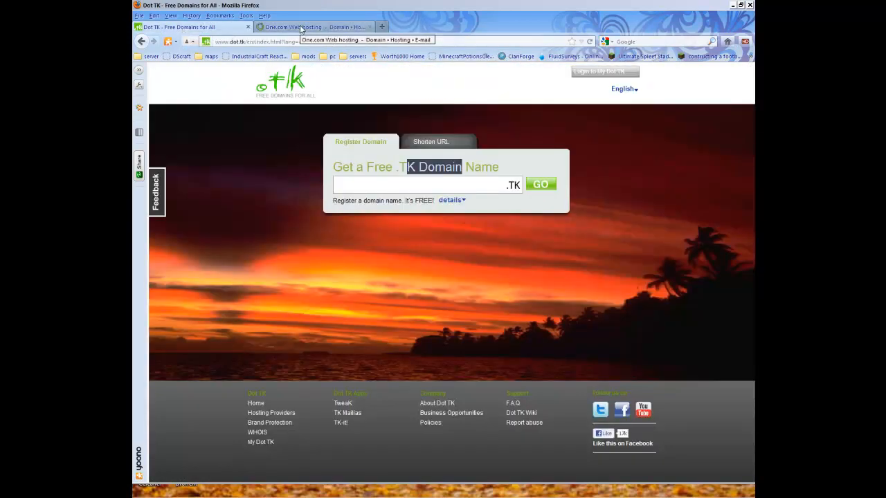
{"action": "left_click", "coordinate": [311, 28]}
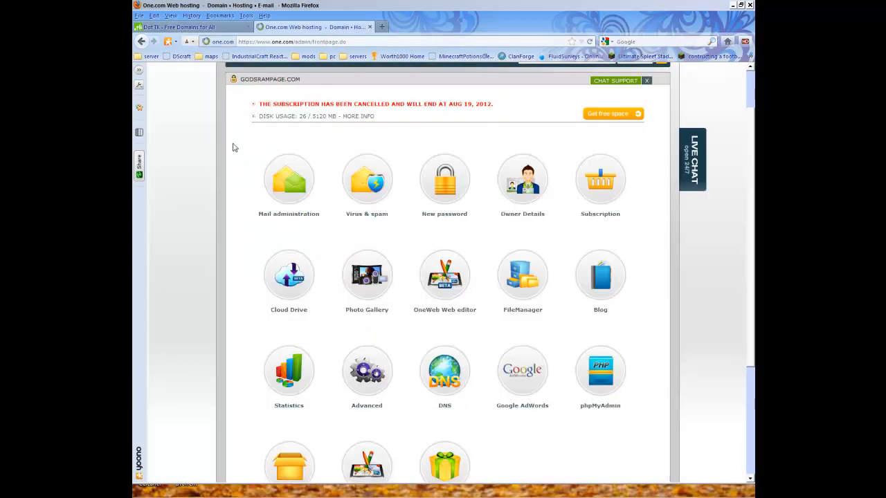
{"action": "scroll", "scroll_direction": "down", "scroll_amount": 3}
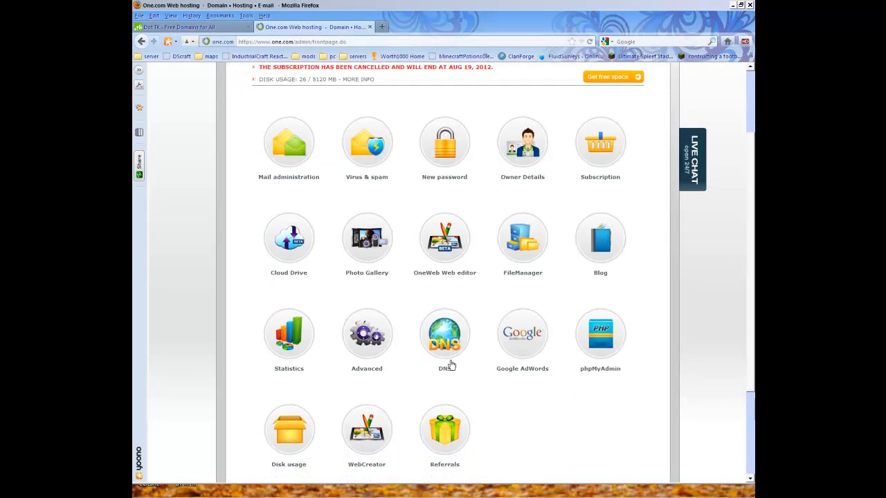
{"action": "left_click", "coordinate": [444, 334]}
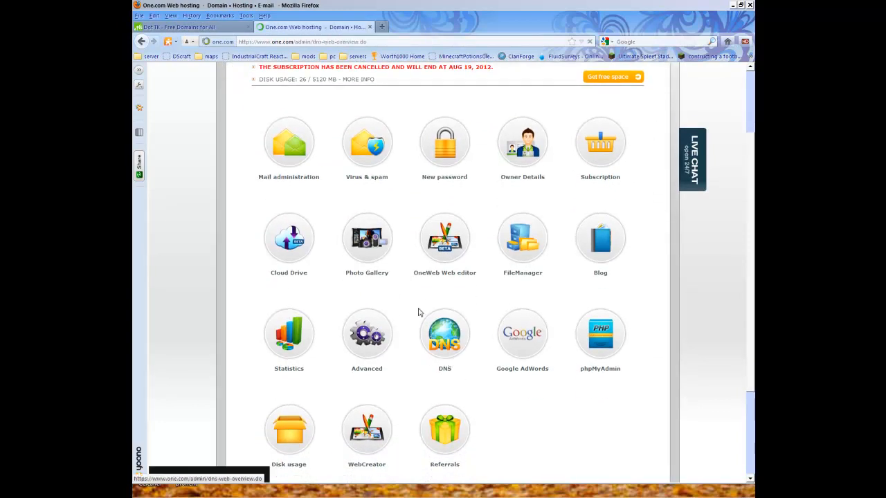
Step: Choose Advanced web DNS settings, apply with Update and review the personal DNS records
{"action": "left_click", "coordinate": [444, 334]}
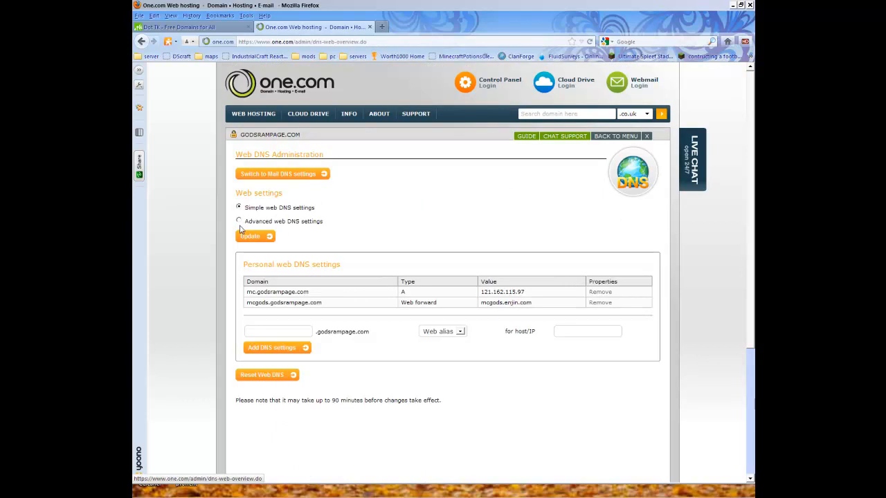
{"action": "left_click", "coordinate": [238, 221]}
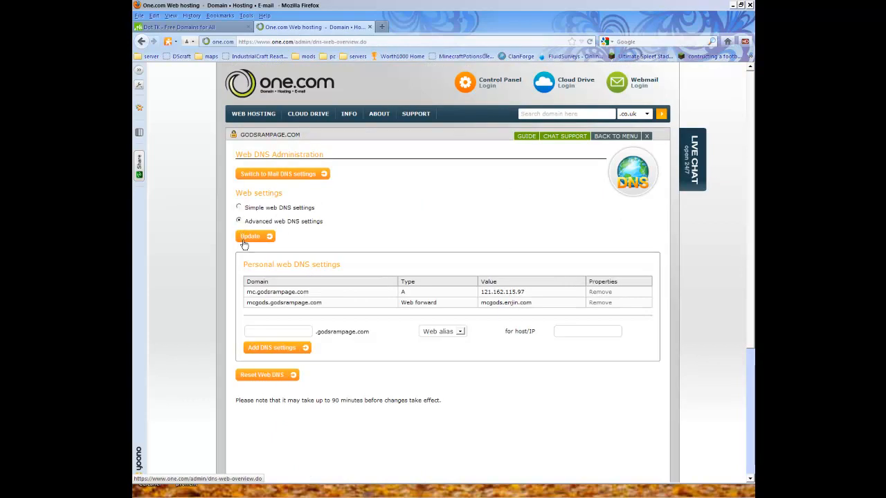
{"action": "left_click", "coordinate": [252, 236]}
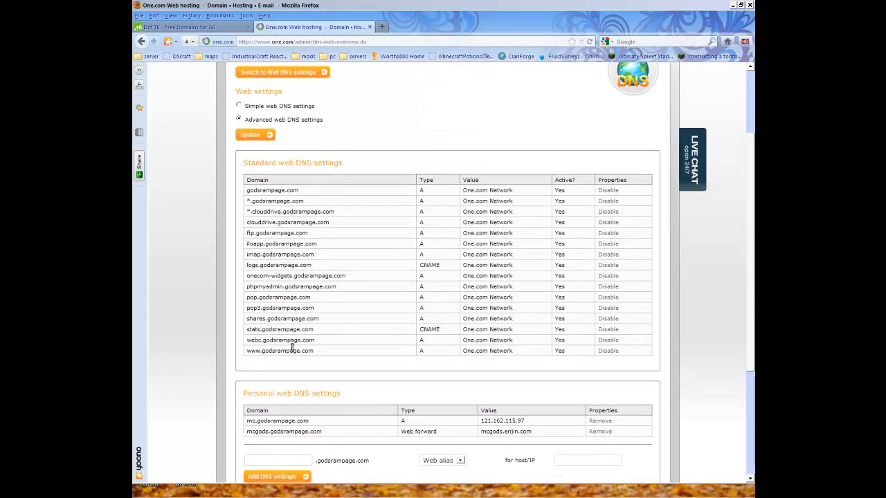
{"action": "scroll", "scroll_direction": "down", "scroll_amount": 3}
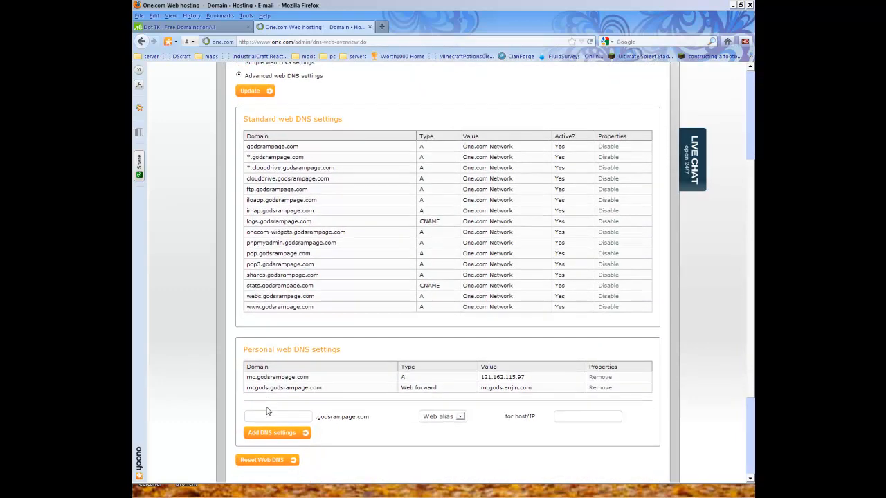
{"action": "scroll", "scroll_direction": "down", "scroll_amount": 3}
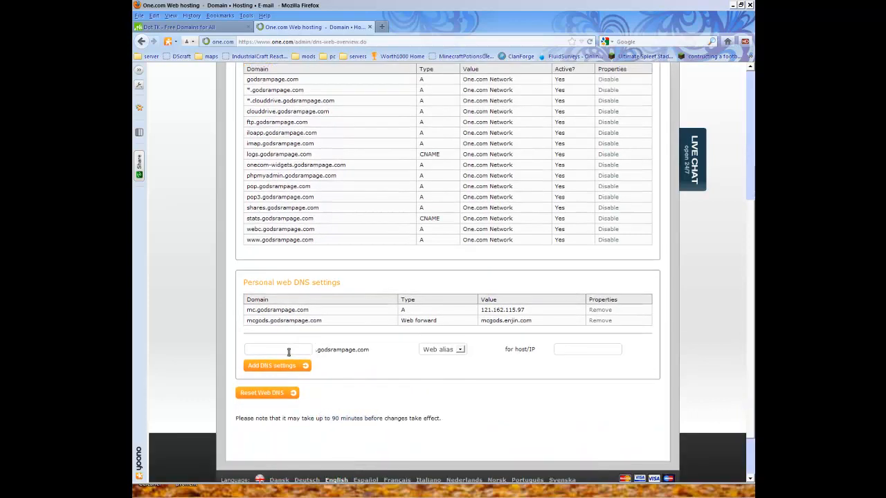
{"action": "type", "text": "m"}
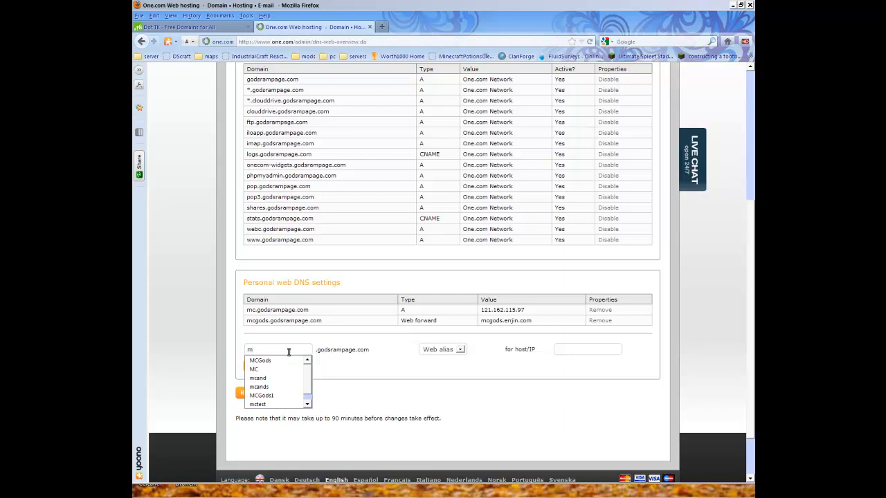
{"action": "type", "text": "c1"}
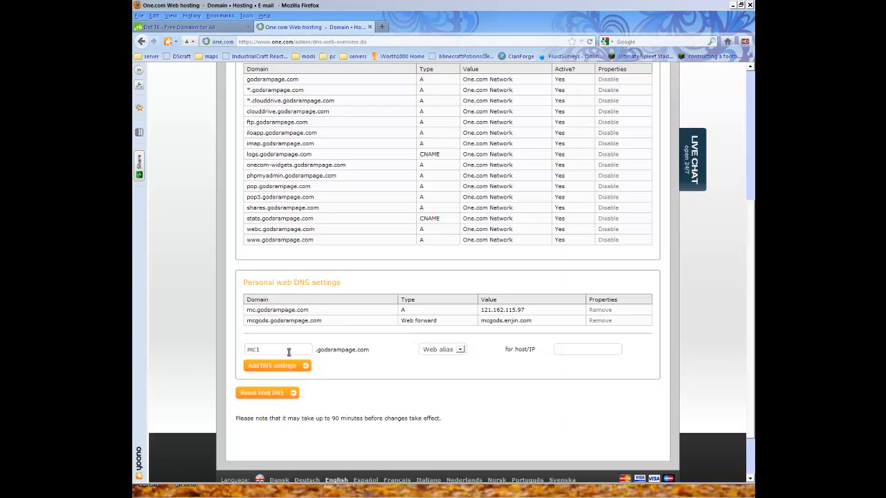
{"action": "left_click", "coordinate": [441, 349]}
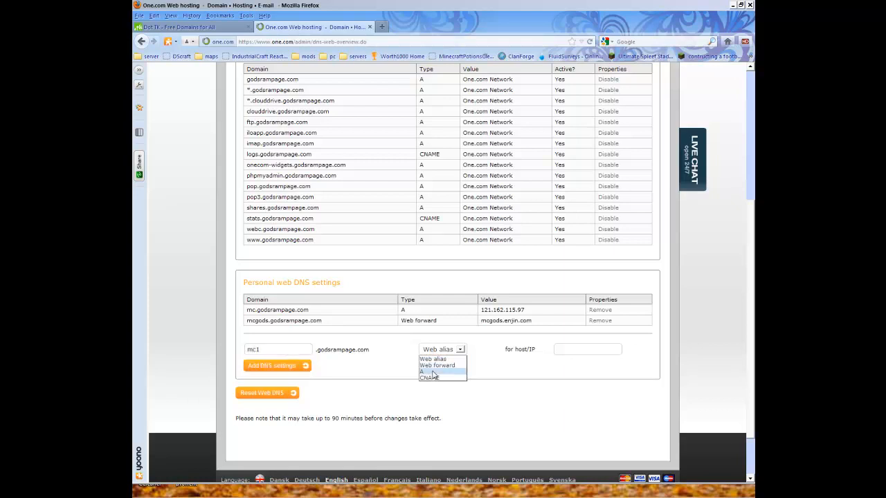
{"action": "left_click", "coordinate": [422, 370]}
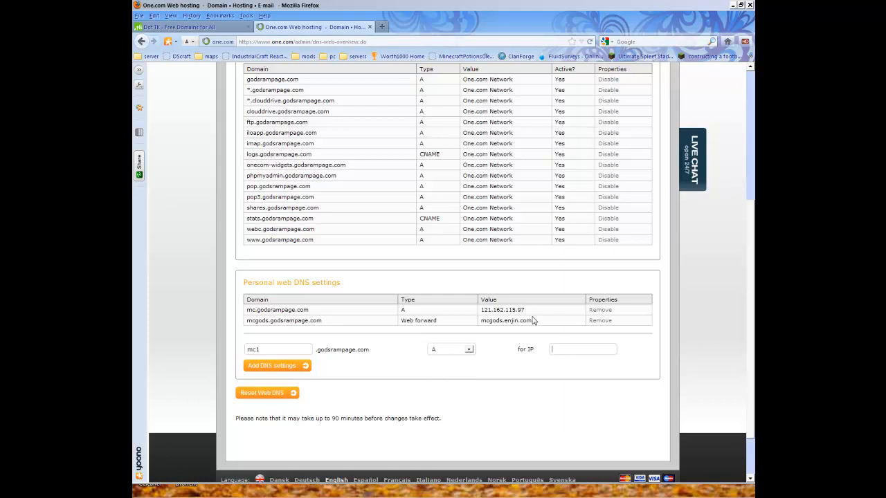
{"action": "type", "text": "121"}
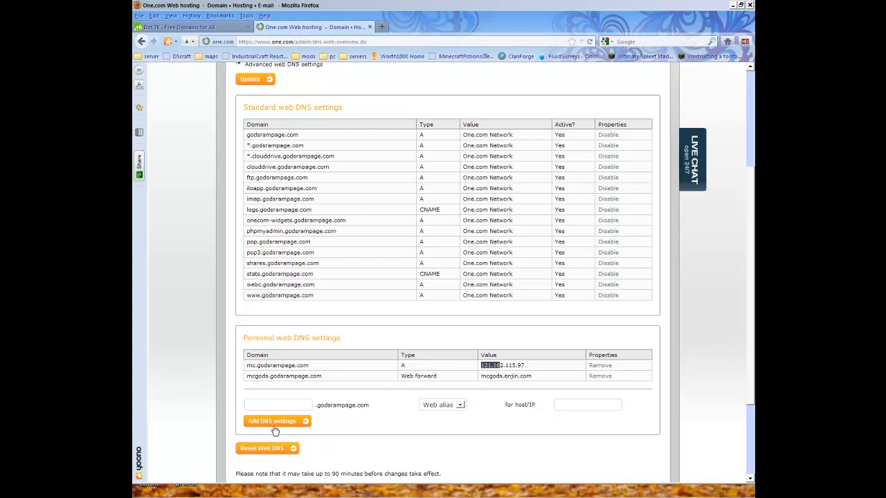
{"action": "mouse_move", "coordinate": [357, 23]}
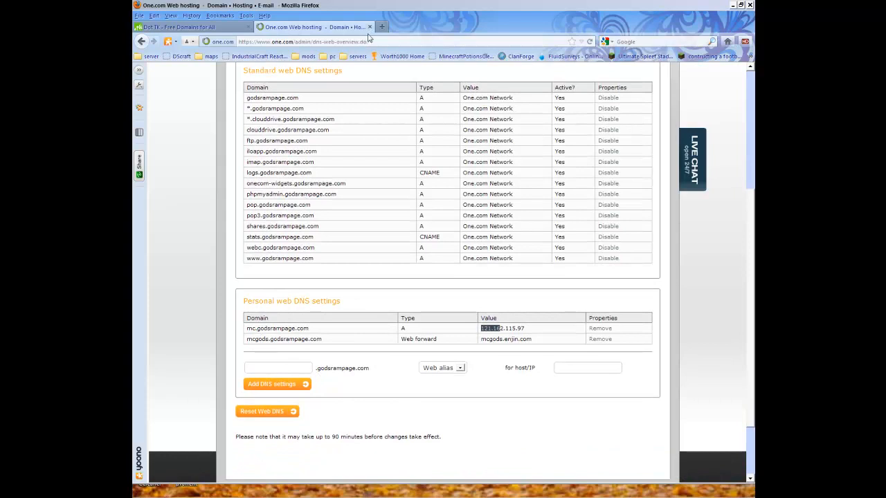
Step: Close the One.com tab and check MCGods as a free .TK domain name
{"action": "left_click", "coordinate": [194, 27]}
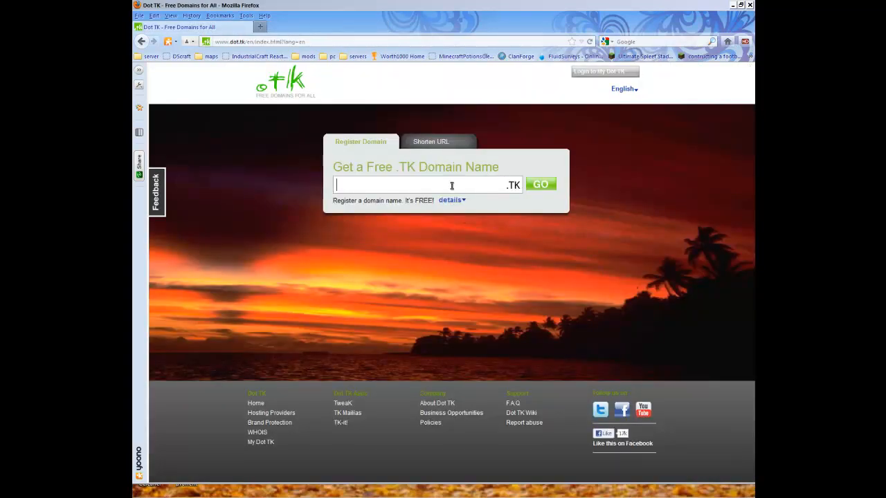
{"action": "type", "text": "MCGpds"}
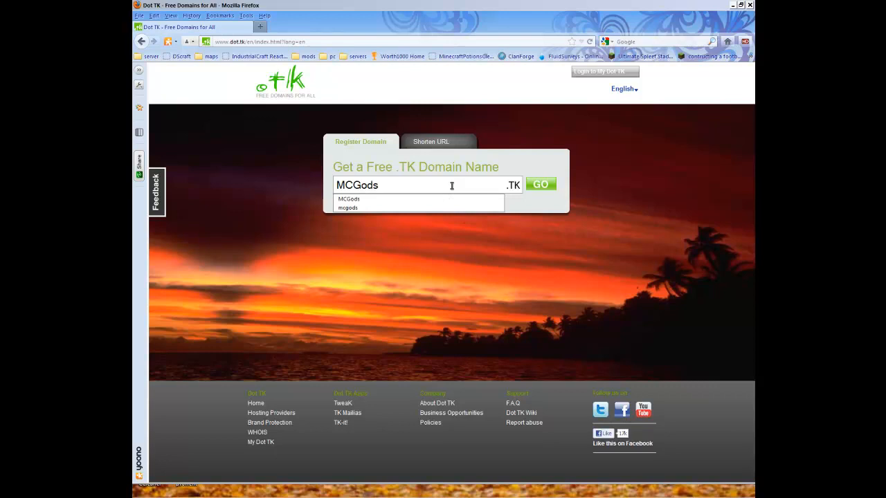
{"action": "left_click", "coordinate": [540, 185]}
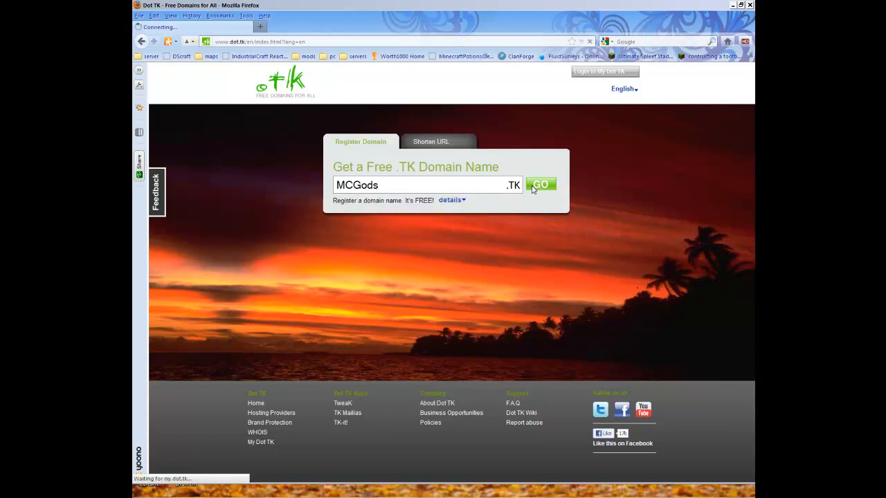
Step: Select Use DNS for mcgods.tk, glance at Your own DNS, and keep Dot TK DNS Service
{"action": "left_click", "coordinate": [541, 185]}
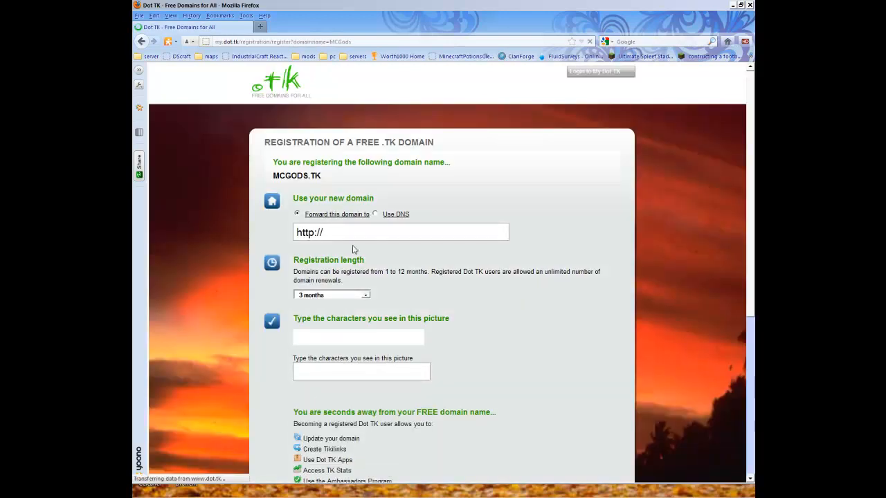
{"action": "left_click", "coordinate": [377, 213]}
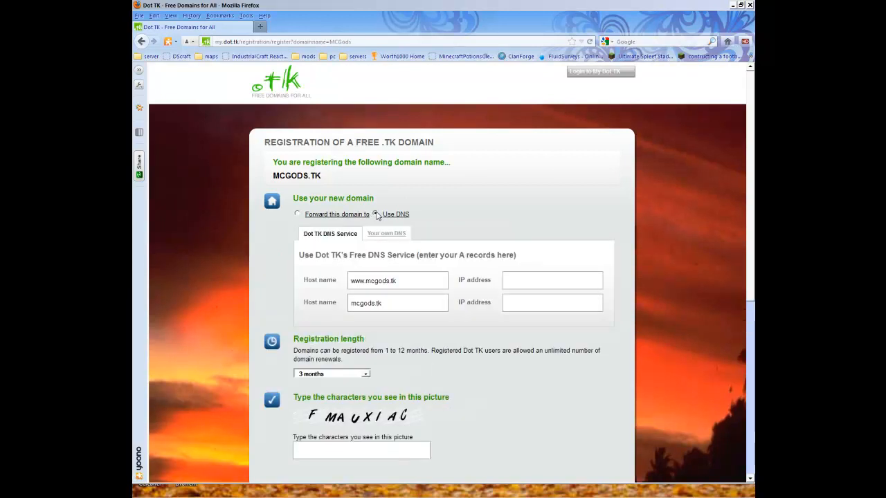
{"action": "left_click", "coordinate": [377, 213]}
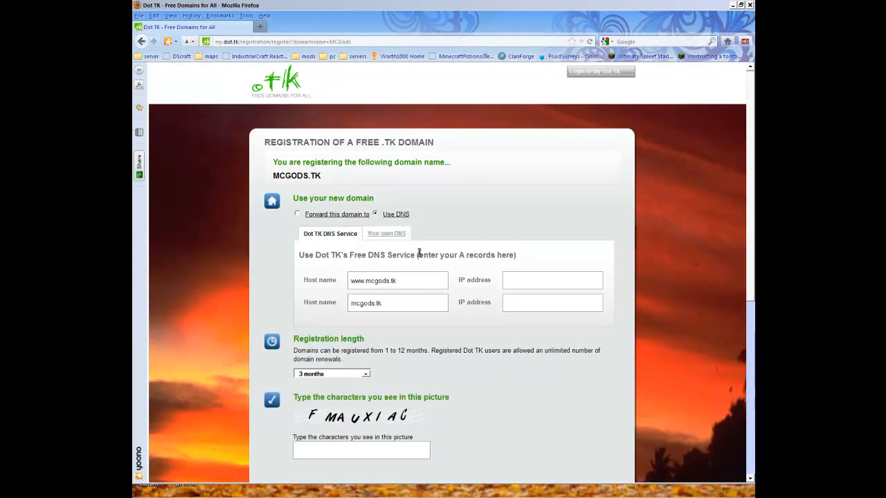
{"action": "left_click", "coordinate": [385, 232]}
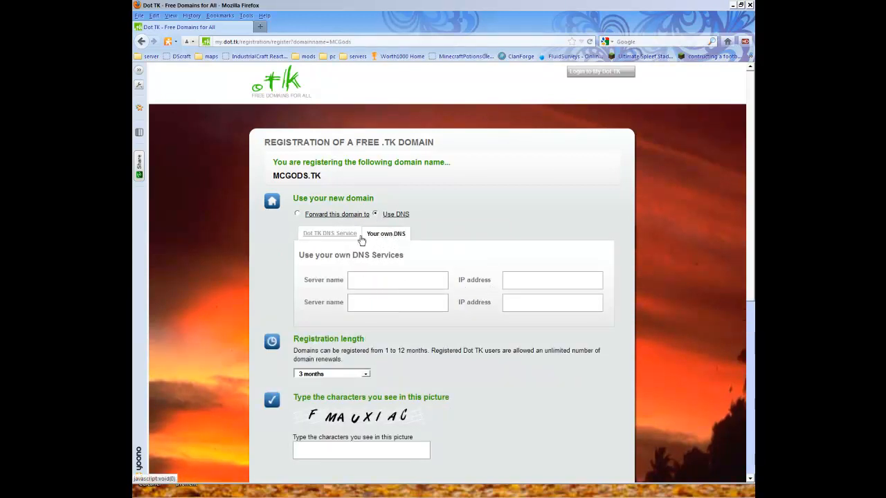
{"action": "left_click", "coordinate": [329, 232]}
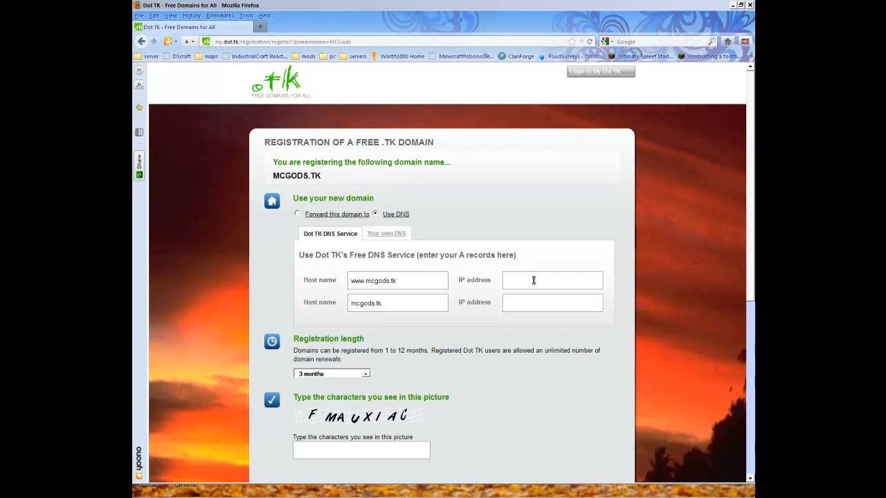
{"action": "type", "text": "121"}
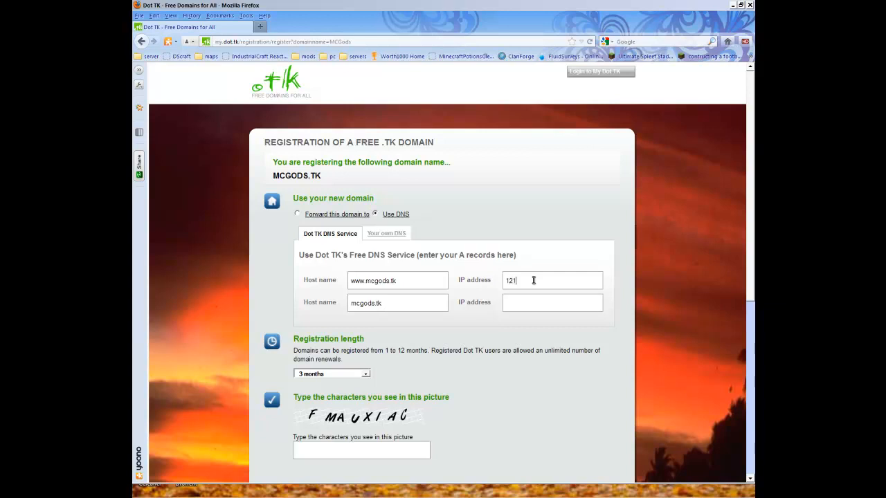
{"action": "type", "text": ".162."}
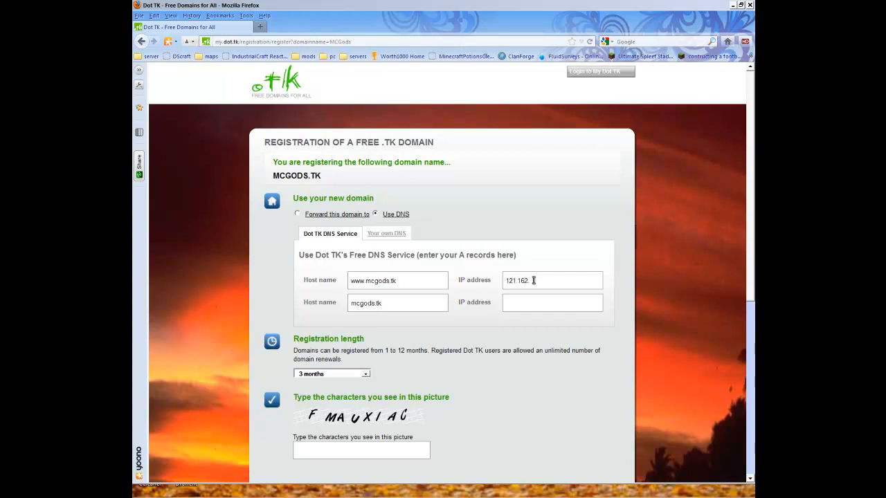
{"action": "mouse_move", "coordinate": [242, 30]}
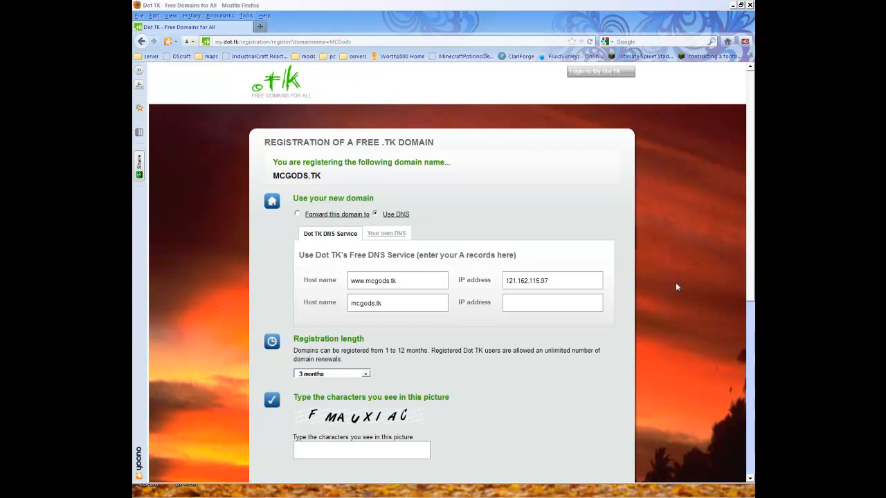
{"action": "mouse_move", "coordinate": [376, 352]}
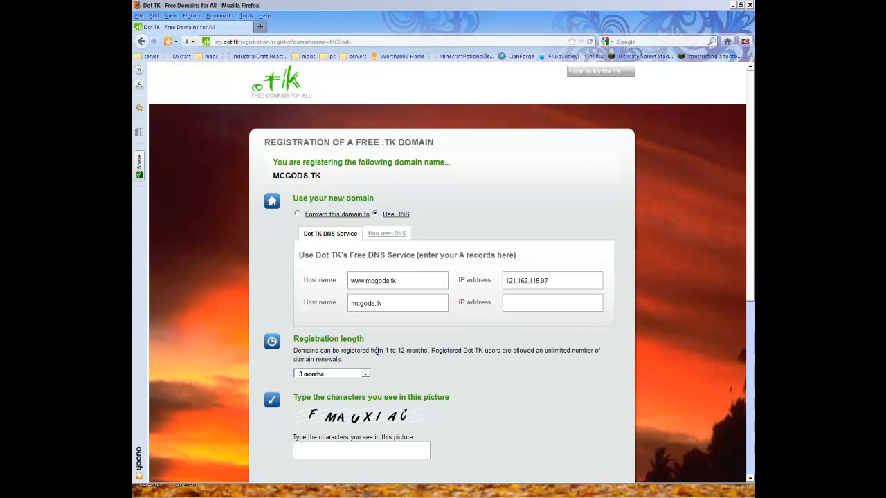
Step: Choose a 12-month registration length and enter verification characters FMAUXIAG
{"action": "left_click", "coordinate": [331, 374]}
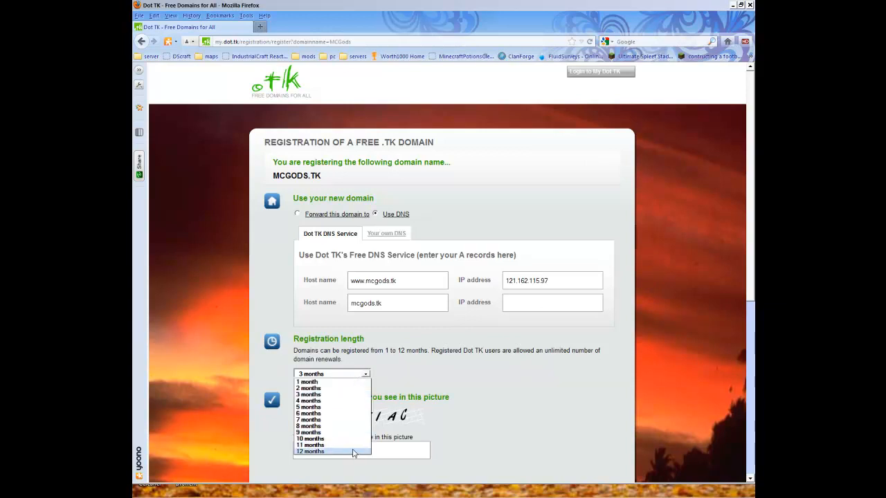
{"action": "mouse_move", "coordinate": [346, 413]}
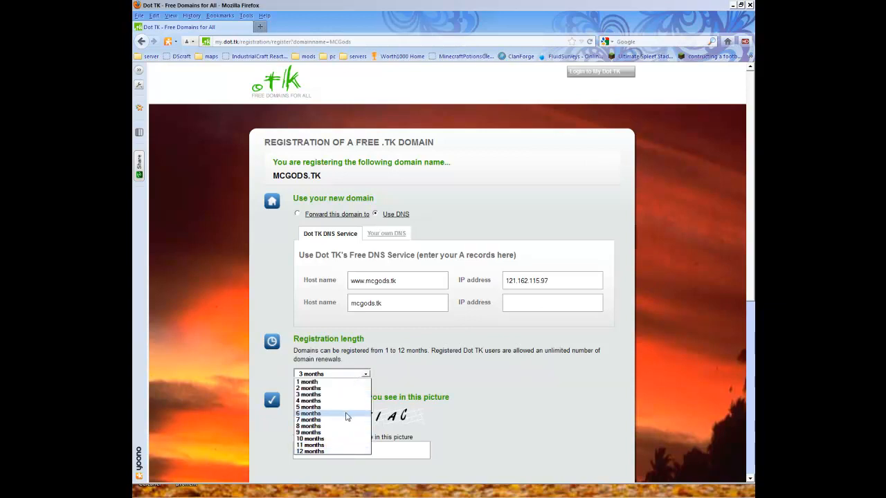
{"action": "left_click", "coordinate": [310, 438]}
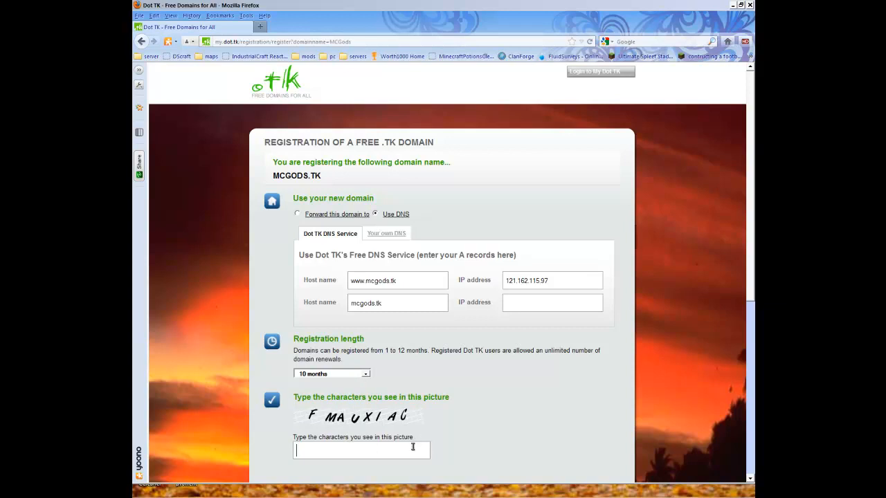
{"action": "type", "text": "FM"}
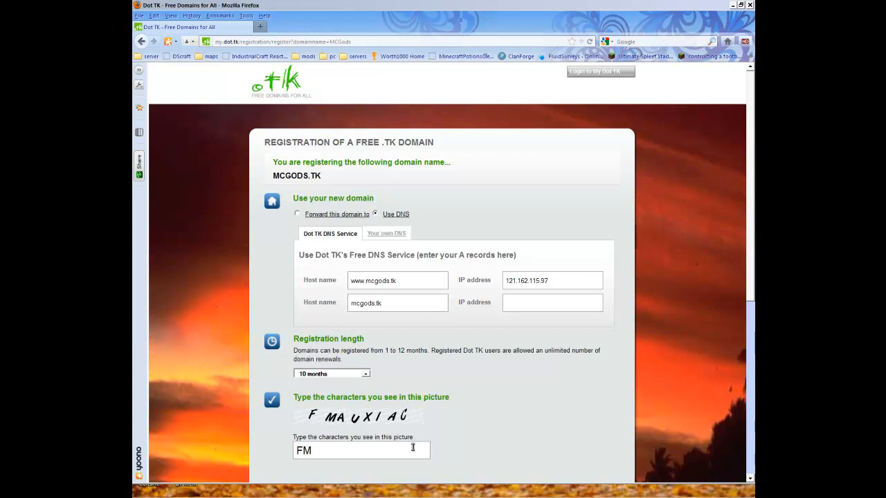
{"action": "type", "text": "AU"}
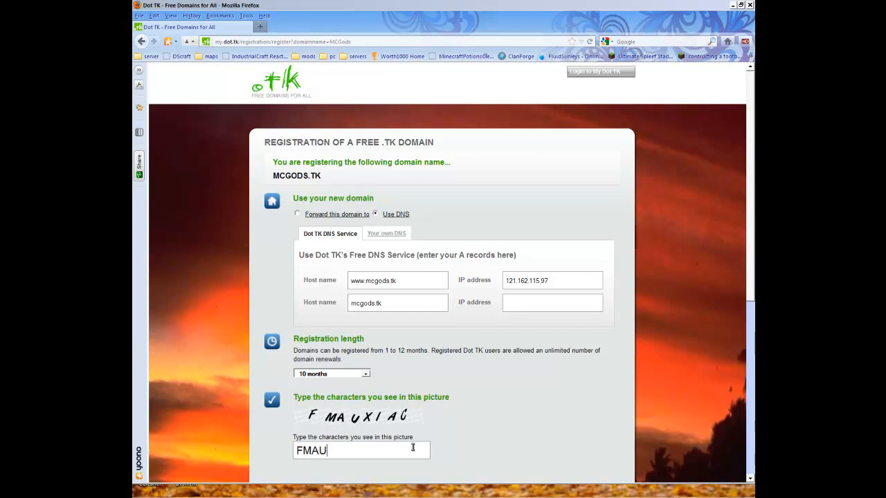
{"action": "type", "text": "XIAG"}
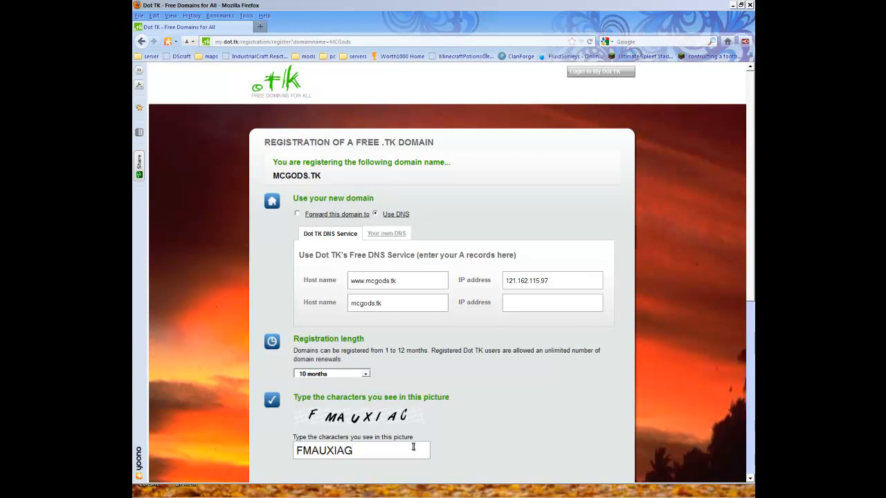
Step: Drop the invalid :25565 port and point mcgods.tk to 121.162.115.97 as well
{"action": "scroll", "scroll_direction": "down", "scroll_amount": 3}
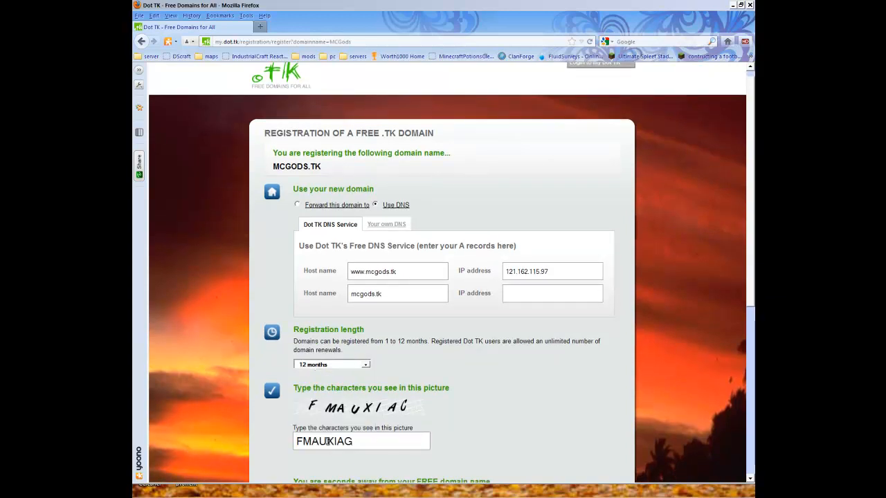
{"action": "scroll", "scroll_direction": "down", "scroll_amount": 3}
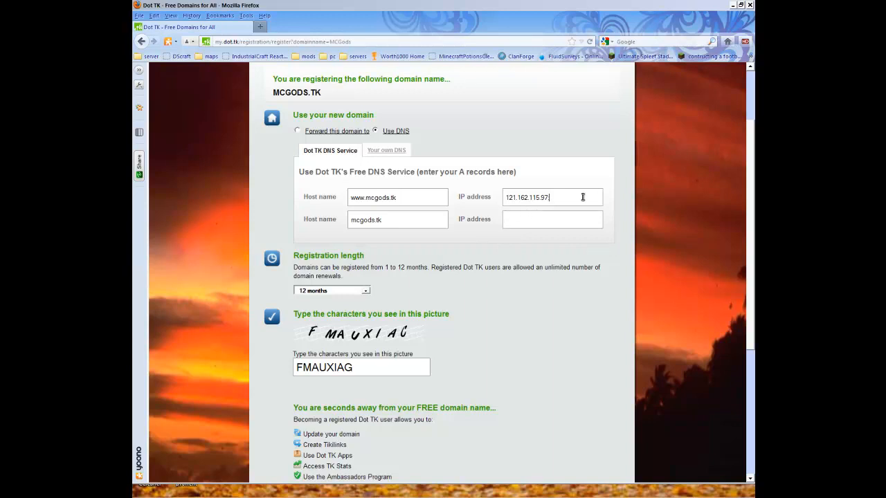
{"action": "type", "text": ":25565"}
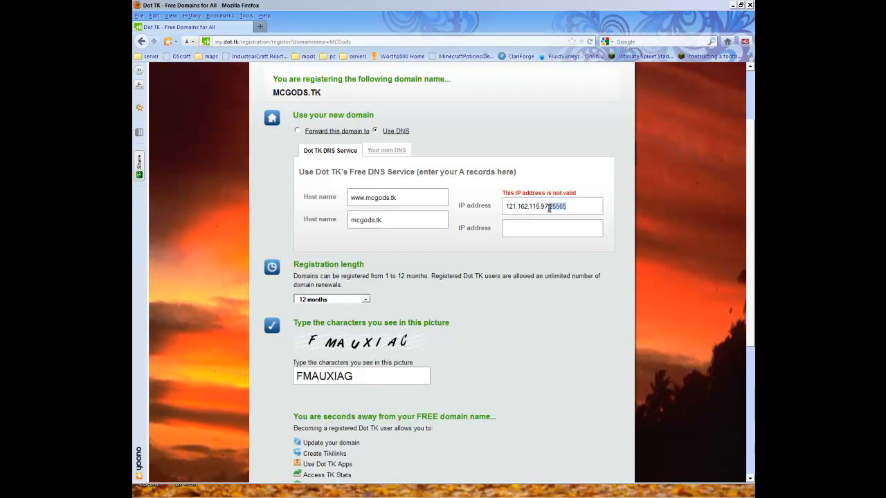
{"action": "key", "text": "Backspace"}
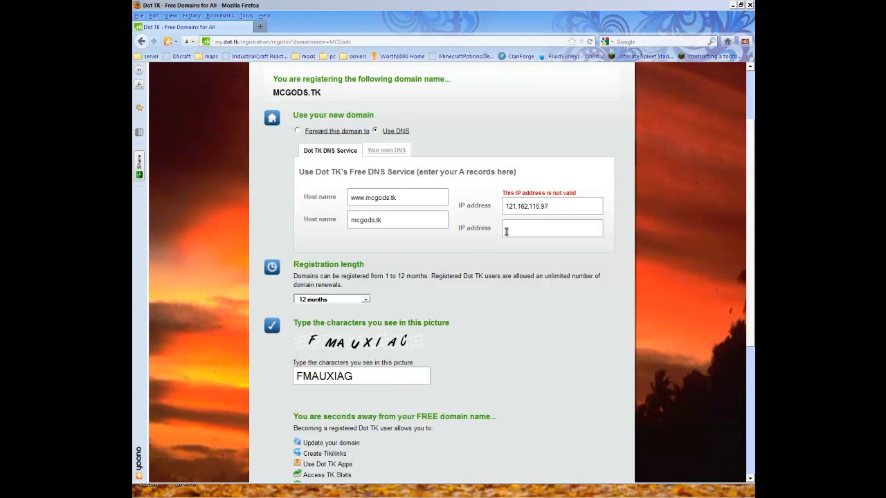
{"action": "type", "text": "121.162.115.97"}
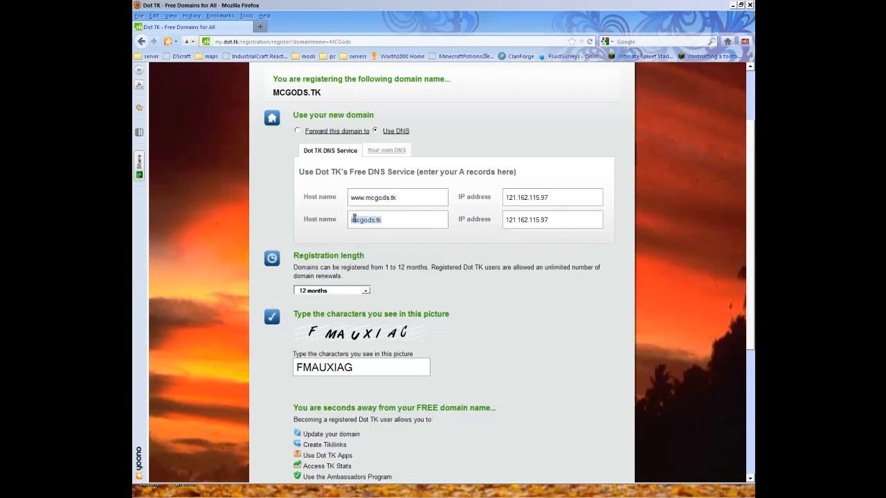
Step: Submit the mcgods.tk registration with Sign Up
{"action": "scroll", "scroll_direction": "down", "scroll_amount": 3}
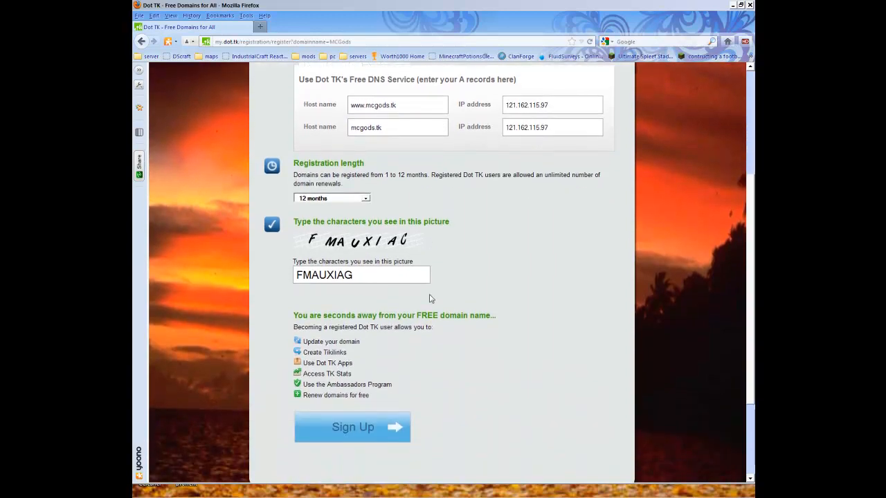
{"action": "scroll", "scroll_direction": "up", "scroll_amount": 3}
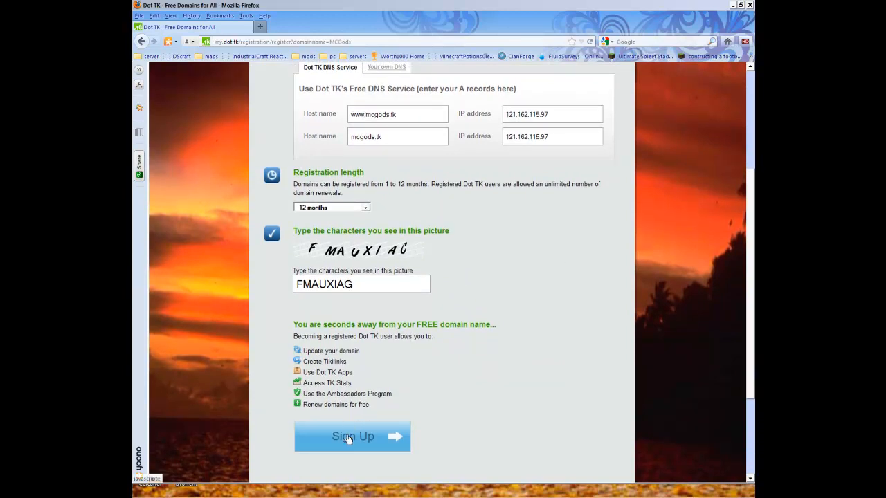
{"action": "left_click", "coordinate": [352, 436]}
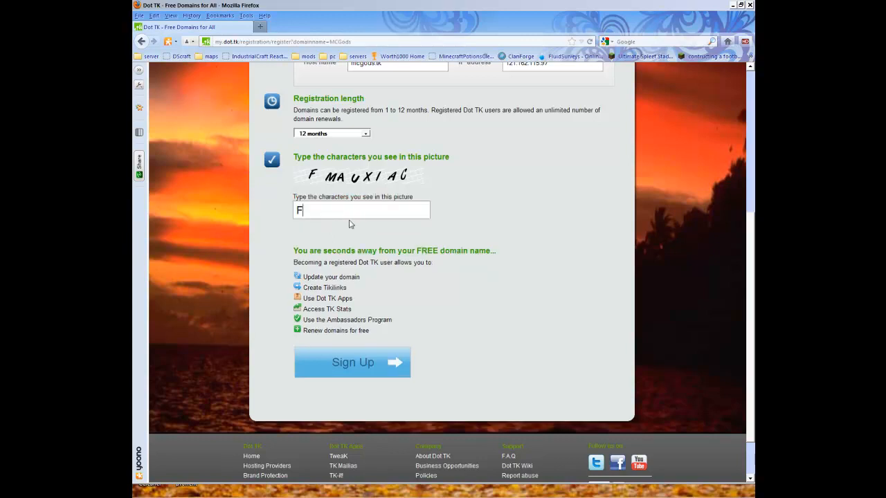
{"action": "type", "text": "MAUX"}
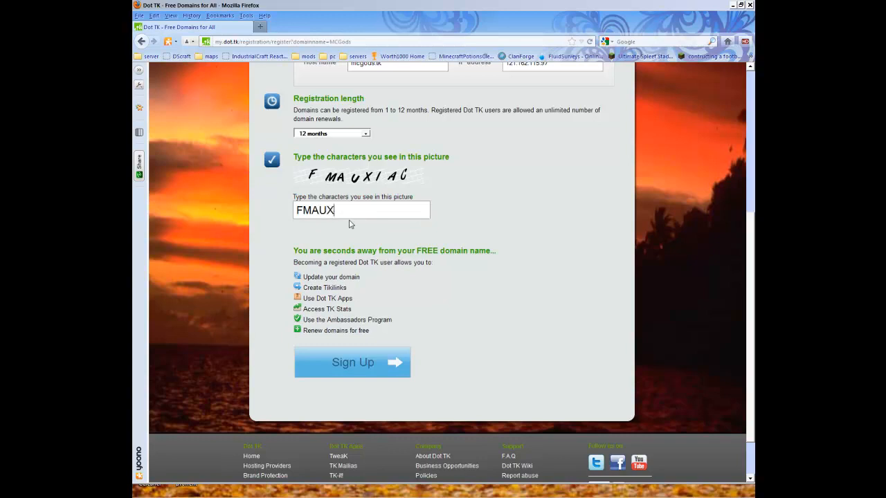
{"action": "type", "text": "IC"}
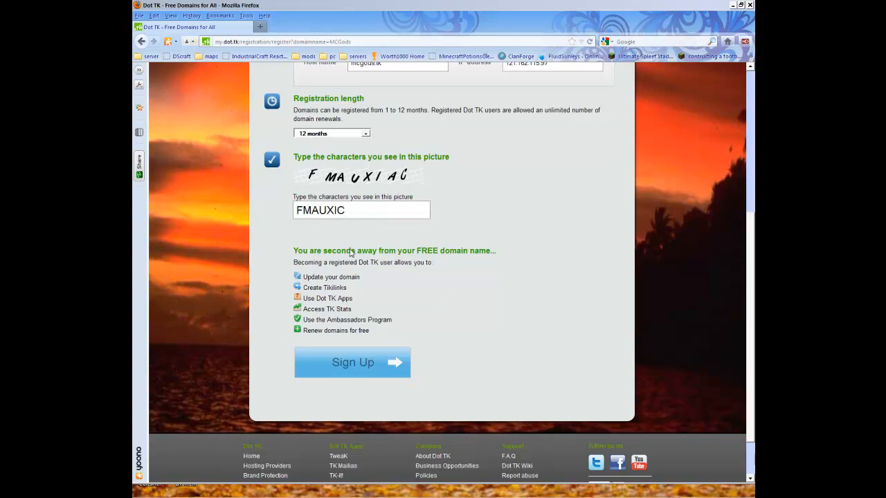
{"action": "type", "text": "A"}
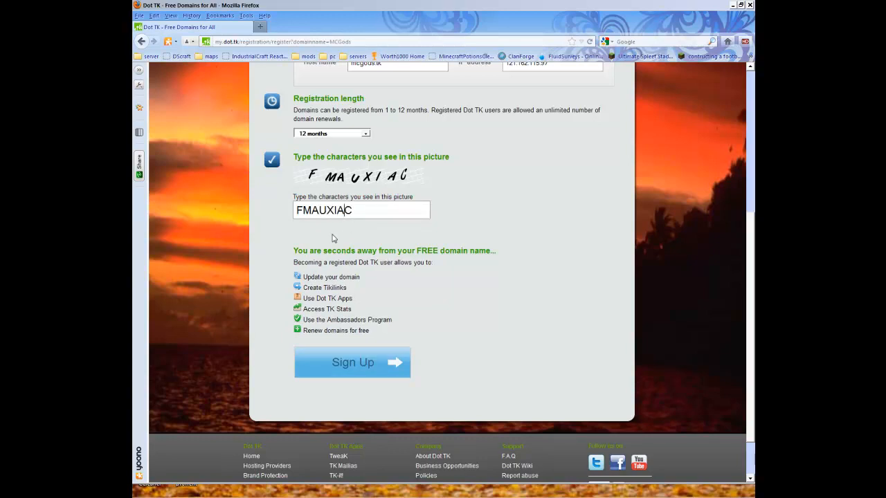
{"action": "left_click", "coordinate": [352, 363]}
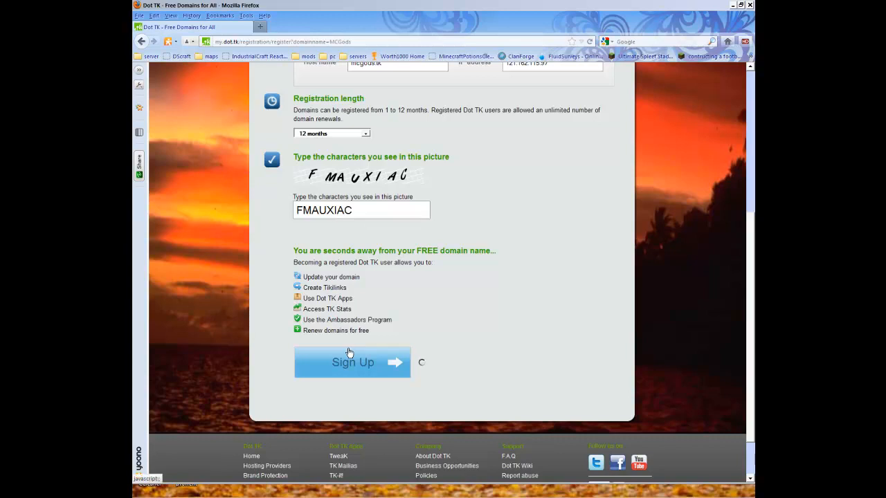
Step: Continue through the email-address sign-up link to the My Dot TK login page
{"action": "left_click", "coordinate": [351, 362]}
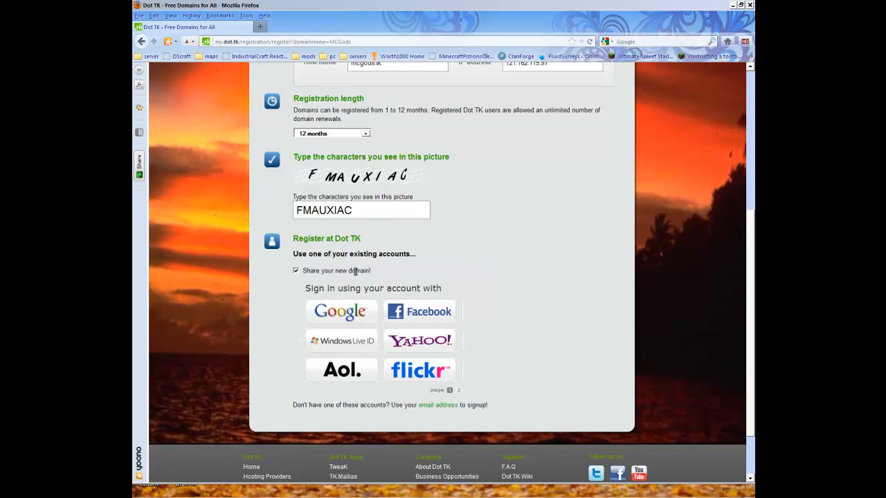
{"action": "mouse_move", "coordinate": [318, 341]}
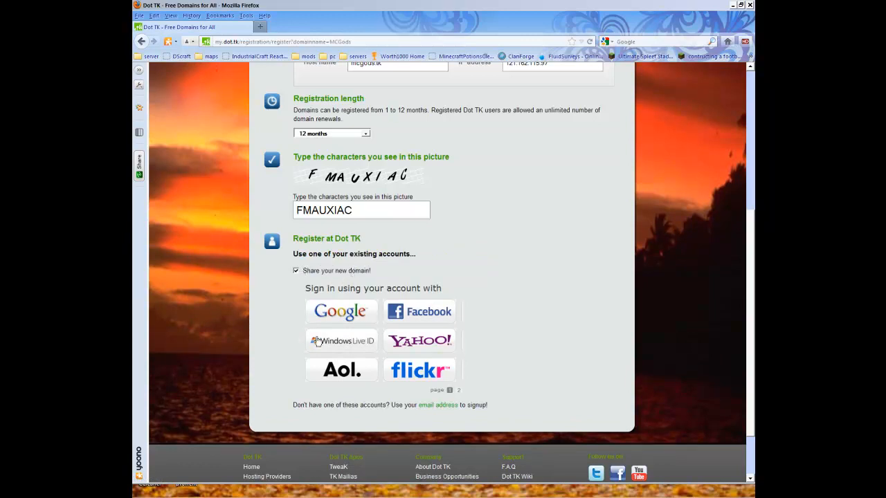
{"action": "mouse_move", "coordinate": [354, 426]}
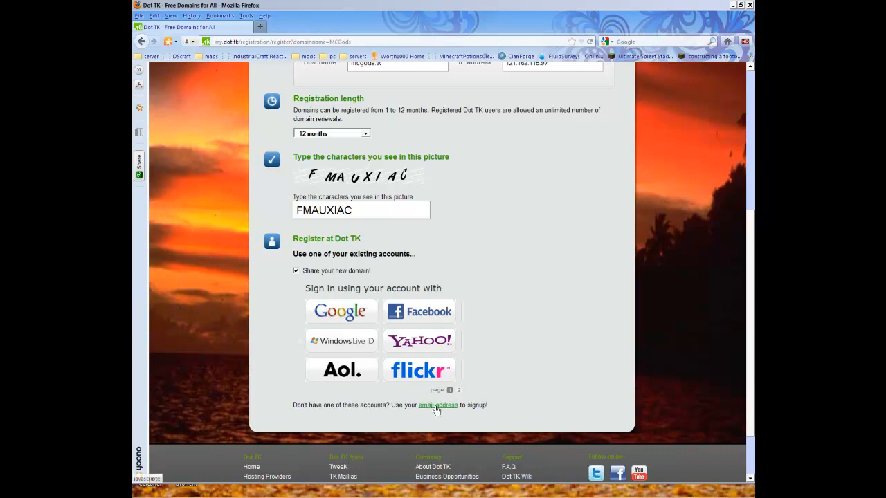
{"action": "mouse_move", "coordinate": [398, 339]}
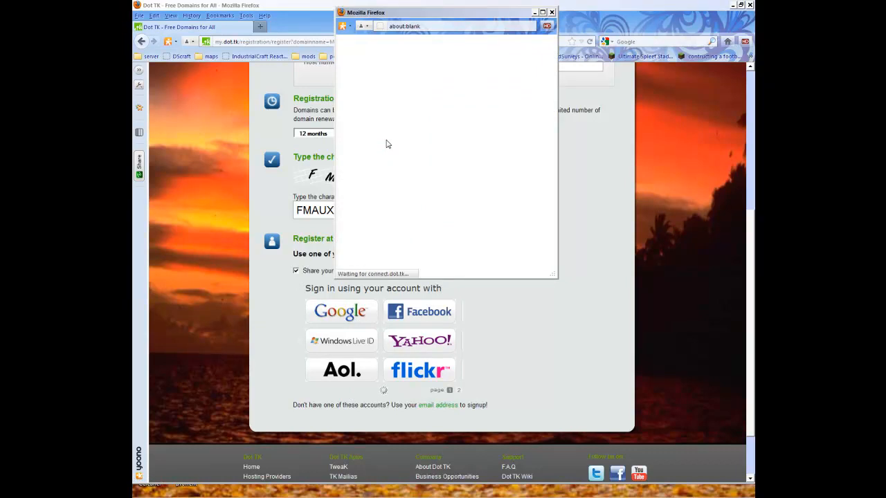
{"action": "mouse_move", "coordinate": [416, 101]}
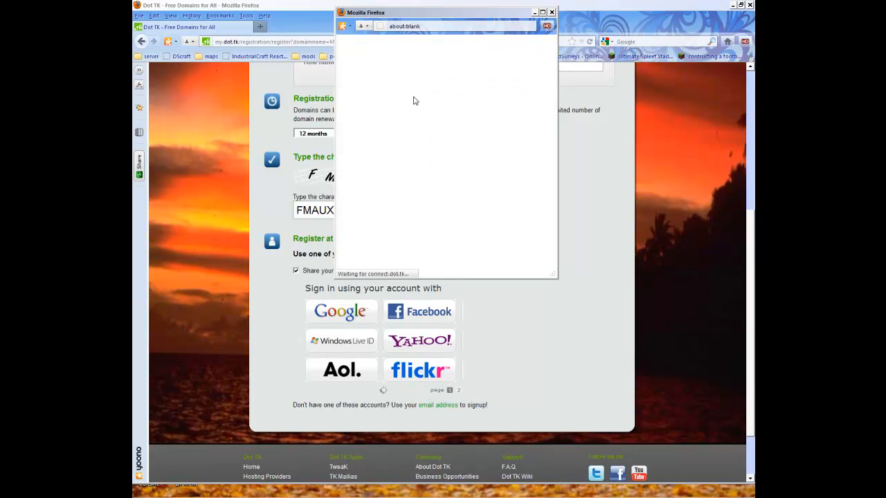
{"action": "left_click", "coordinate": [340, 310]}
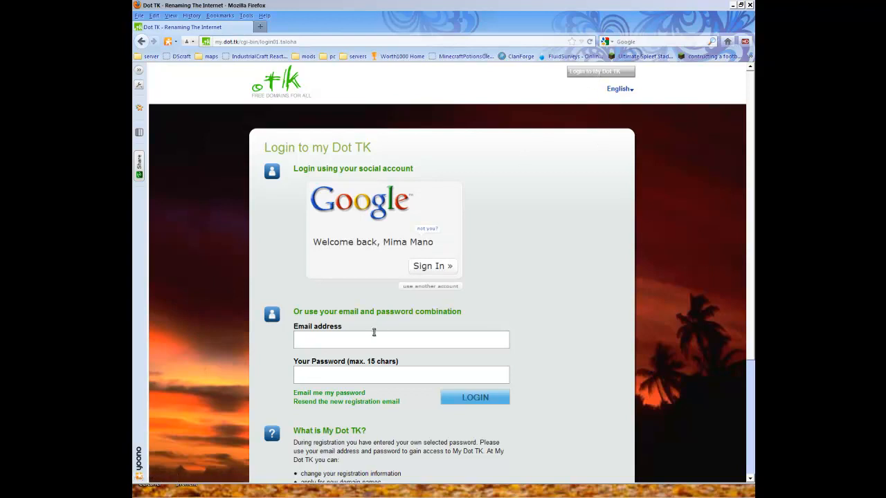
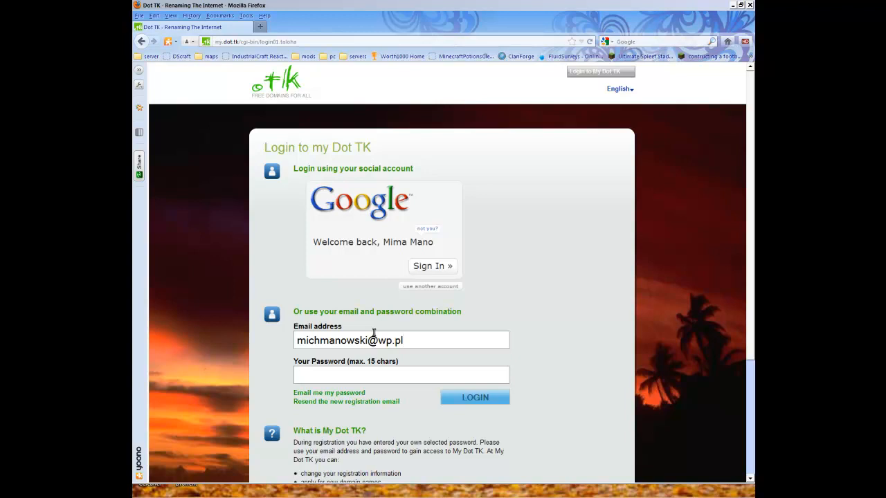
Step: Submit the My Dot TK login form with the wp.pl email address and a password
{"action": "type", "text": "•"}
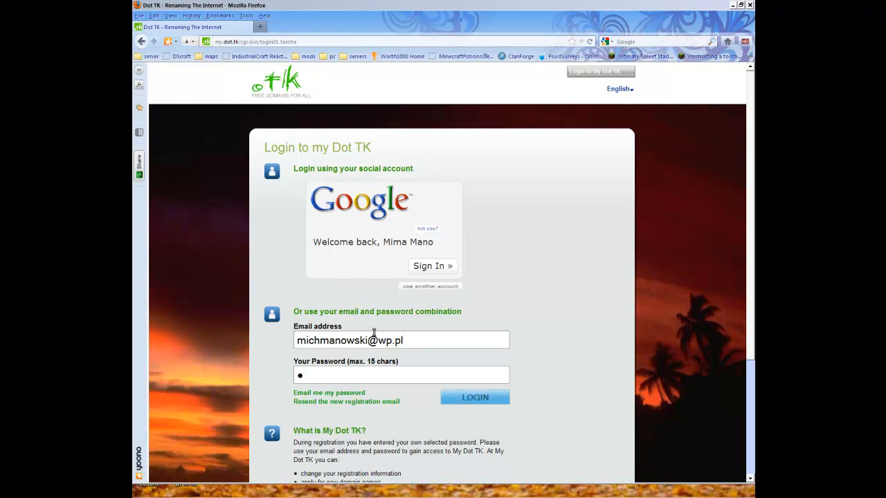
{"action": "scroll", "scroll_direction": "down", "scroll_amount": 3}
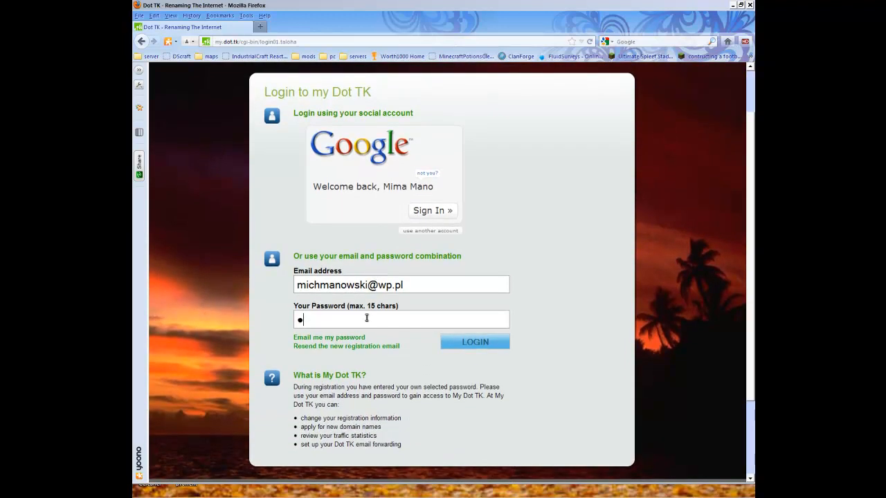
{"action": "type", "text": "••••"}
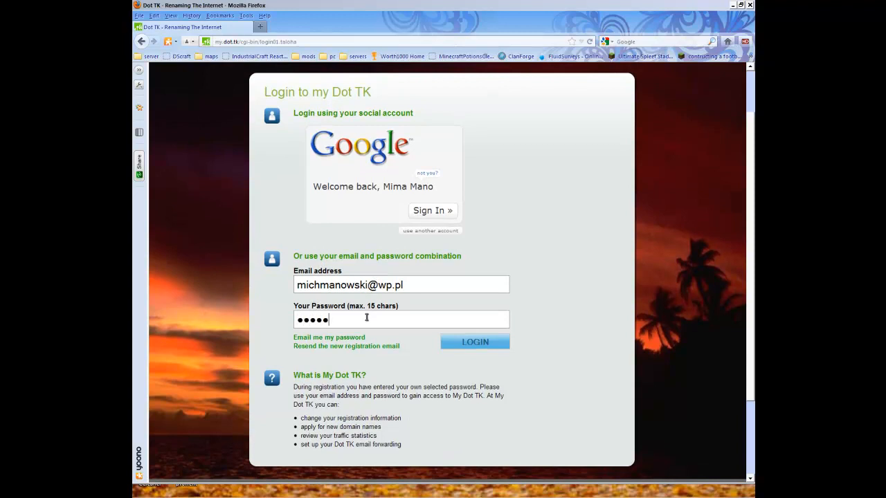
{"action": "left_click", "coordinate": [475, 341]}
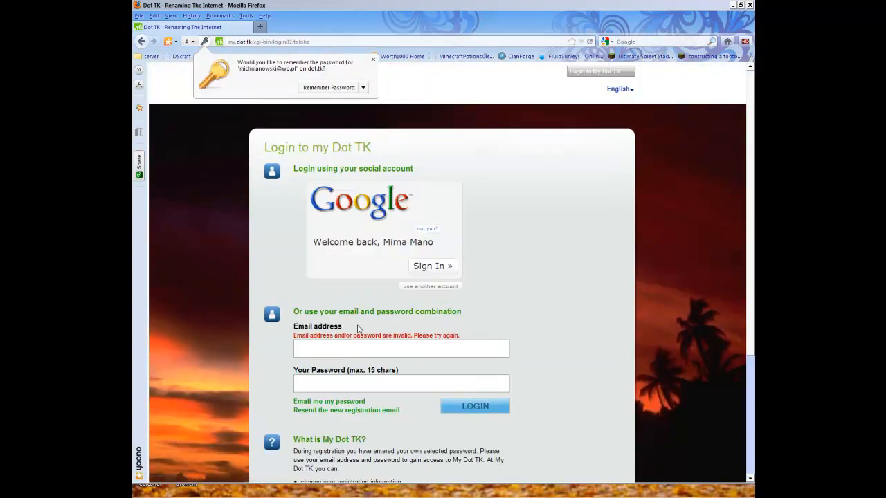
{"action": "mouse_move", "coordinate": [423, 274]}
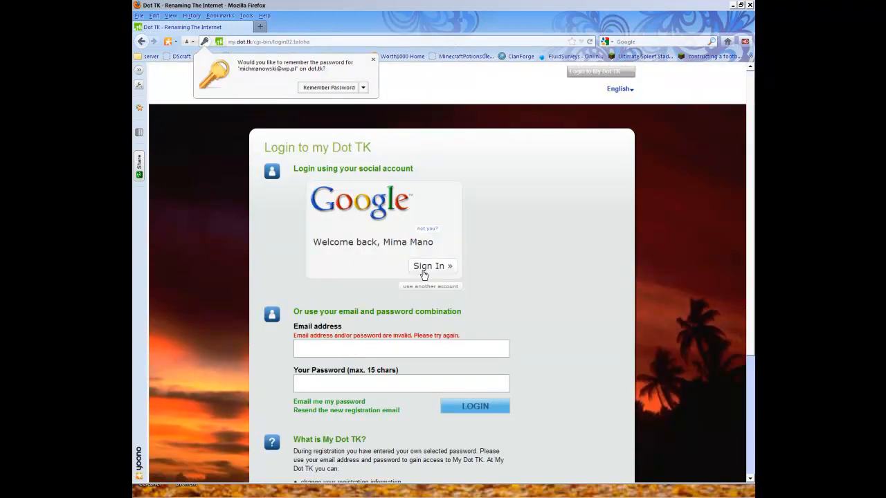
Step: Sign in via Google, choosing the second listed account and granting Dot TK access
{"action": "left_click", "coordinate": [429, 266]}
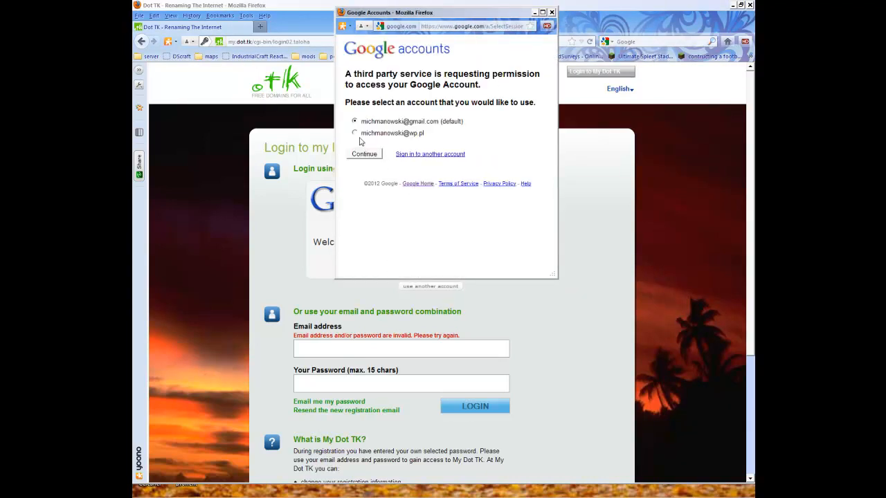
{"action": "left_click", "coordinate": [364, 154]}
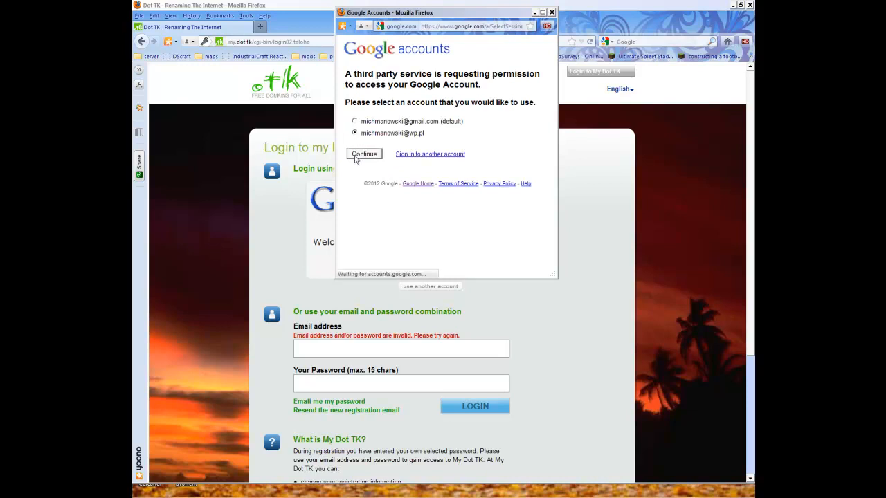
{"action": "left_click", "coordinate": [364, 153]}
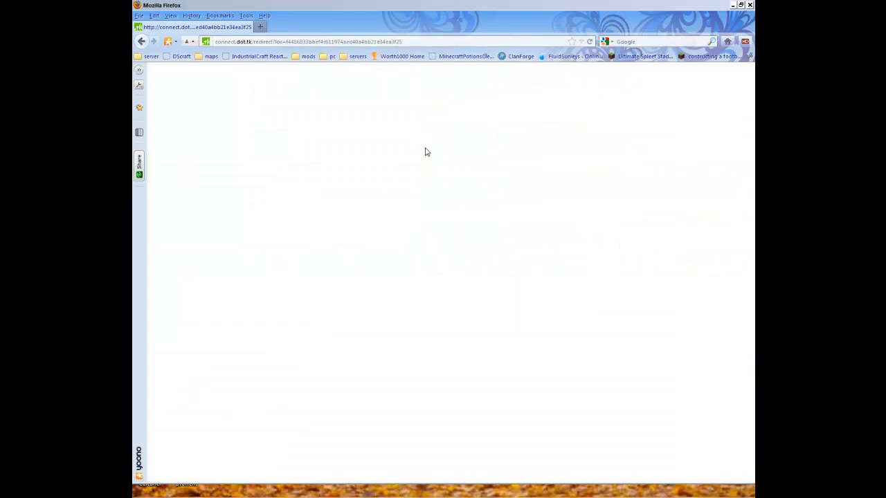
{"action": "mouse_move", "coordinate": [420, 80]}
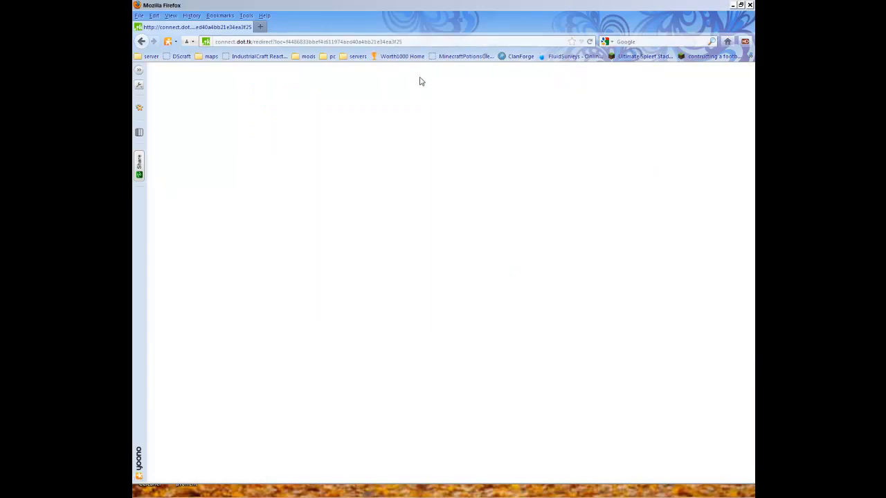
{"action": "mouse_move", "coordinate": [421, 80]}
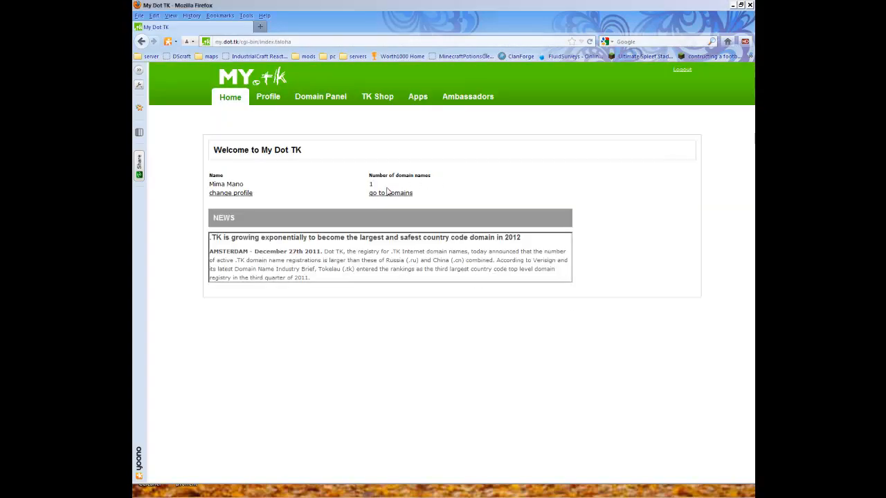
Step: Go to the Domain Panel listing MCGODS.TK as an authorized free domain
{"action": "left_click", "coordinate": [390, 193]}
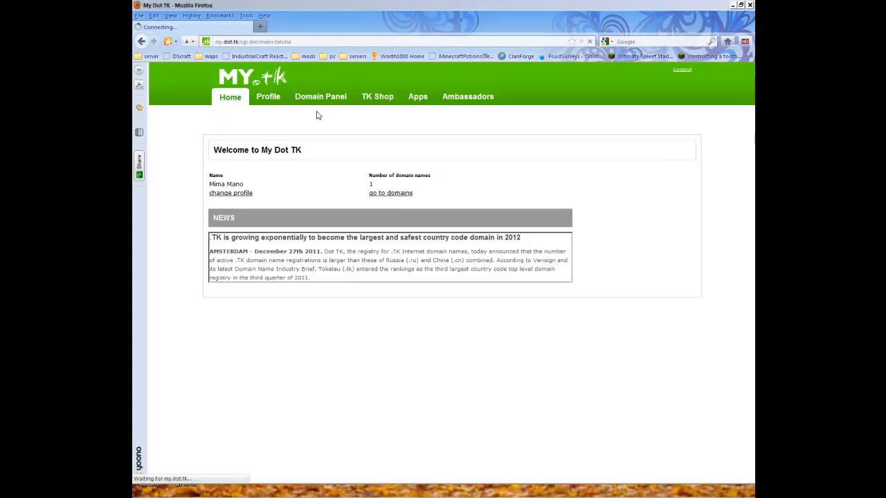
{"action": "left_click", "coordinate": [320, 97]}
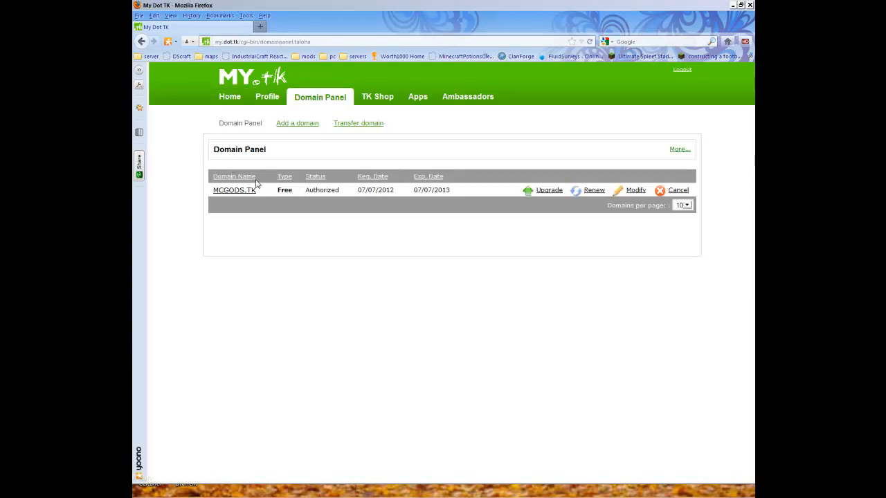
{"action": "mouse_move", "coordinate": [633, 189]}
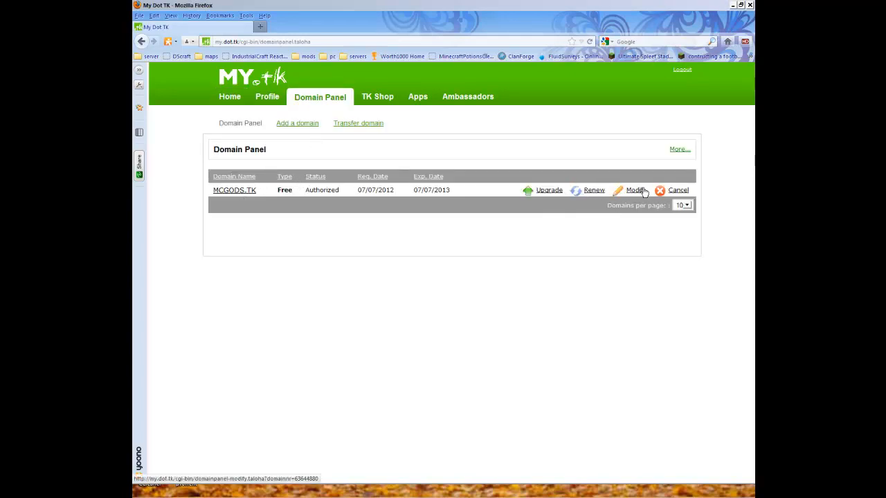
{"action": "left_click", "coordinate": [635, 190]}
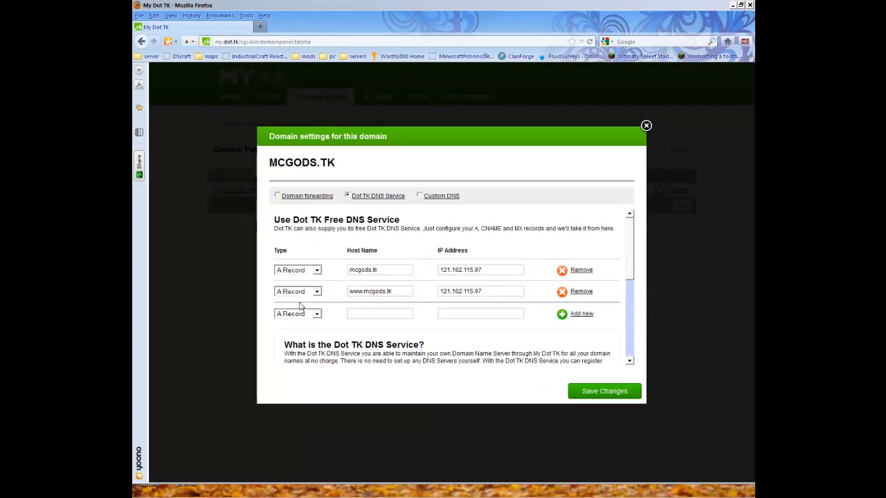
{"action": "left_click", "coordinate": [297, 312]}
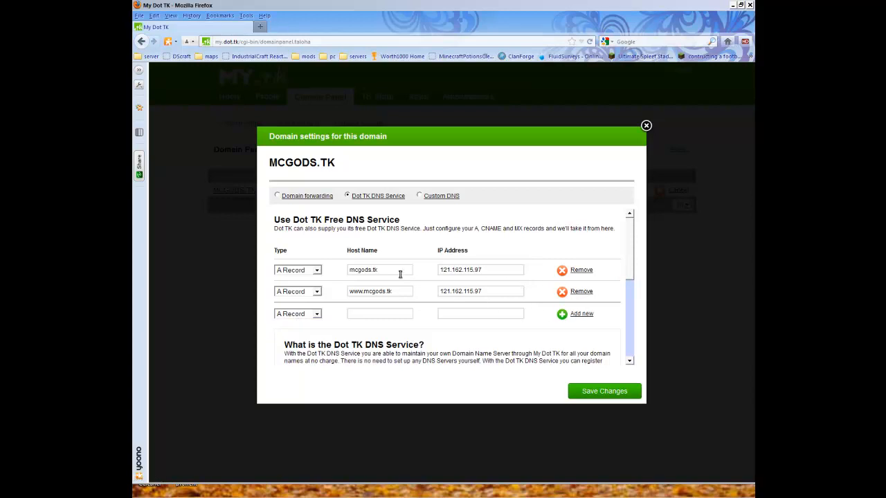
{"action": "mouse_move", "coordinate": [371, 290]}
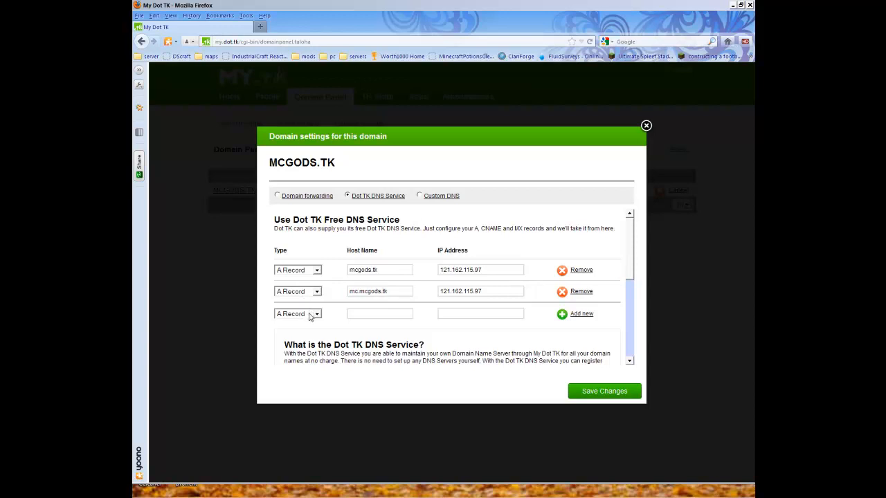
{"action": "left_click", "coordinate": [316, 313]}
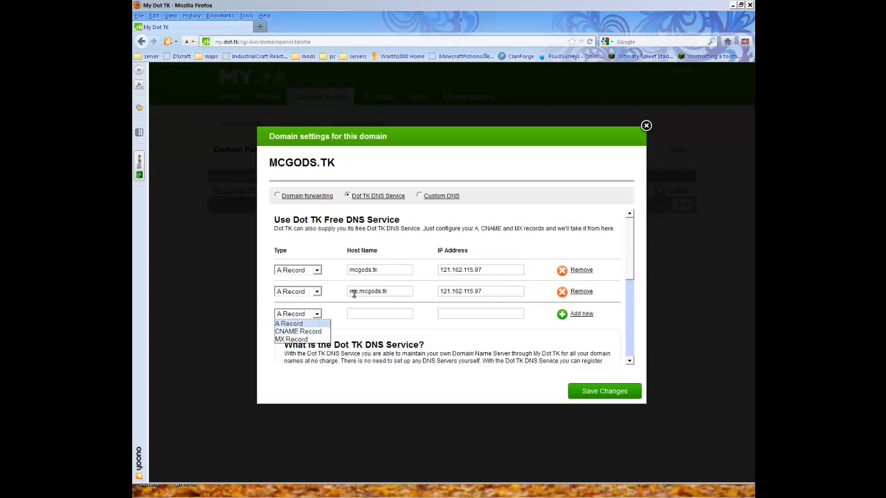
{"action": "left_click", "coordinate": [288, 324]}
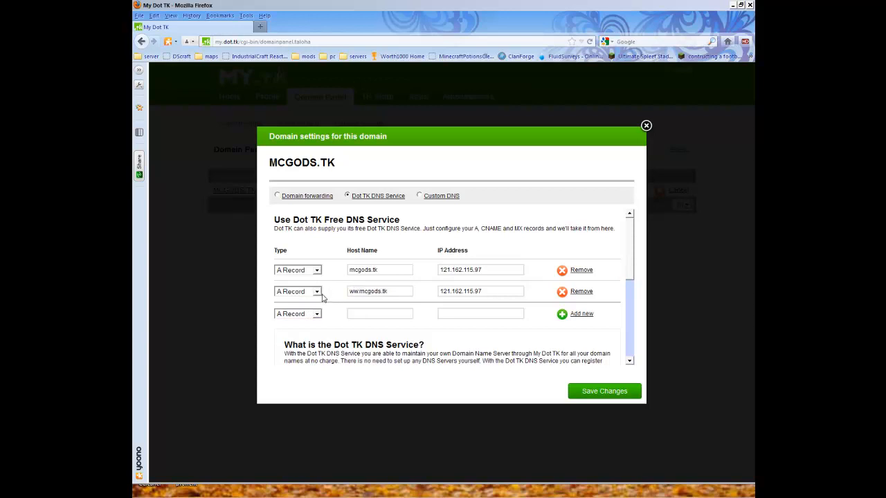
{"action": "left_click", "coordinate": [316, 290]}
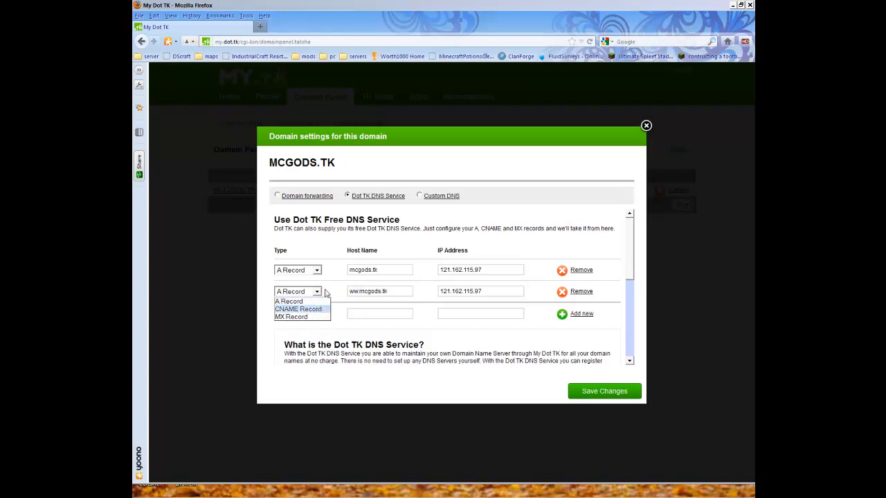
{"action": "left_click", "coordinate": [297, 290]}
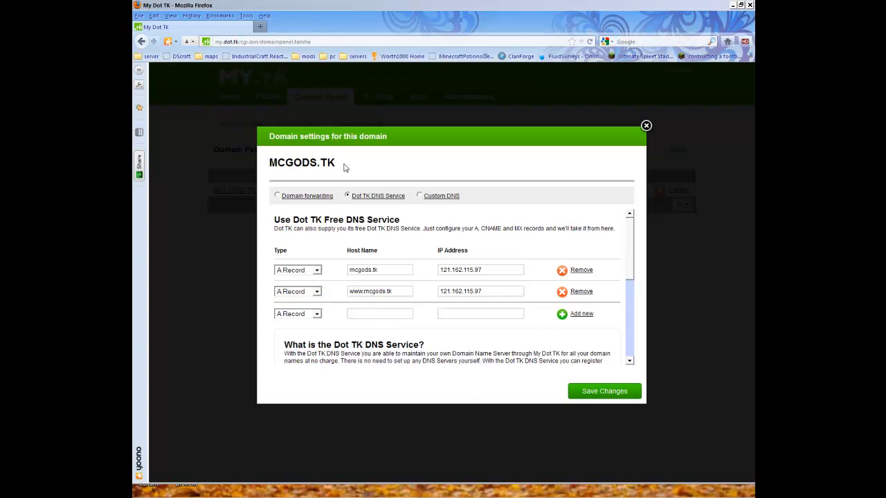
{"action": "left_click", "coordinate": [420, 197]}
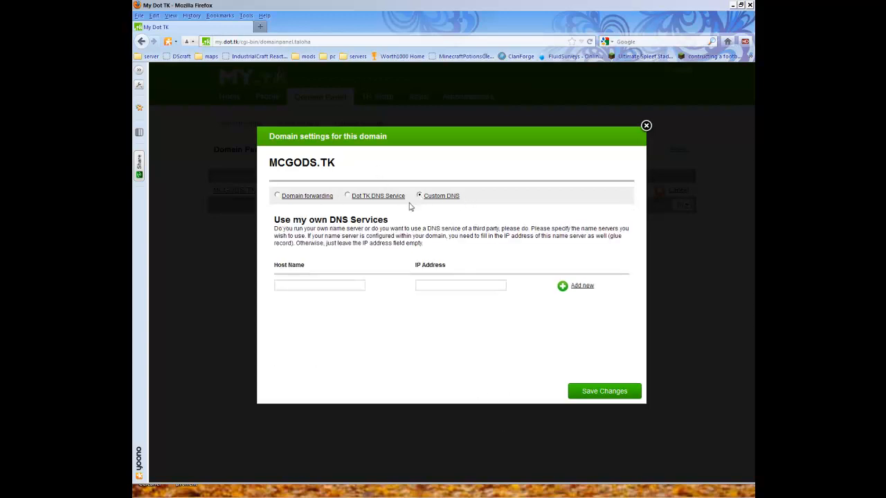
{"action": "left_click", "coordinate": [277, 195]}
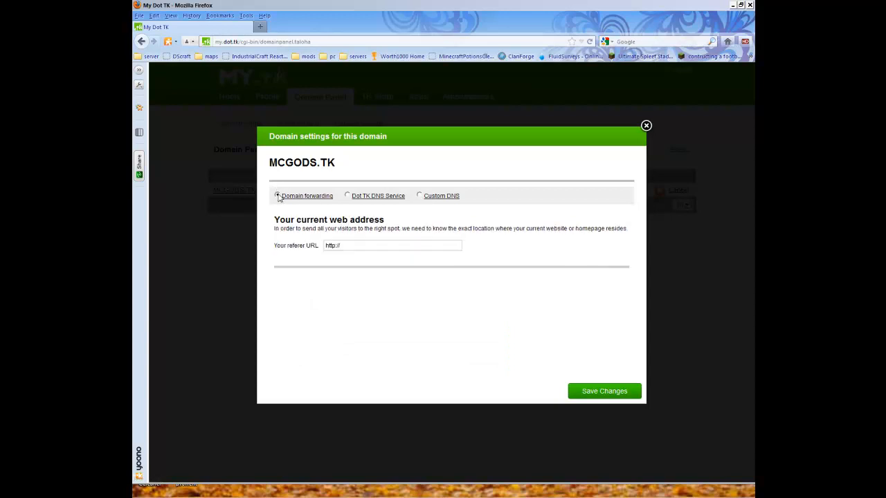
{"action": "left_click", "coordinate": [347, 197]}
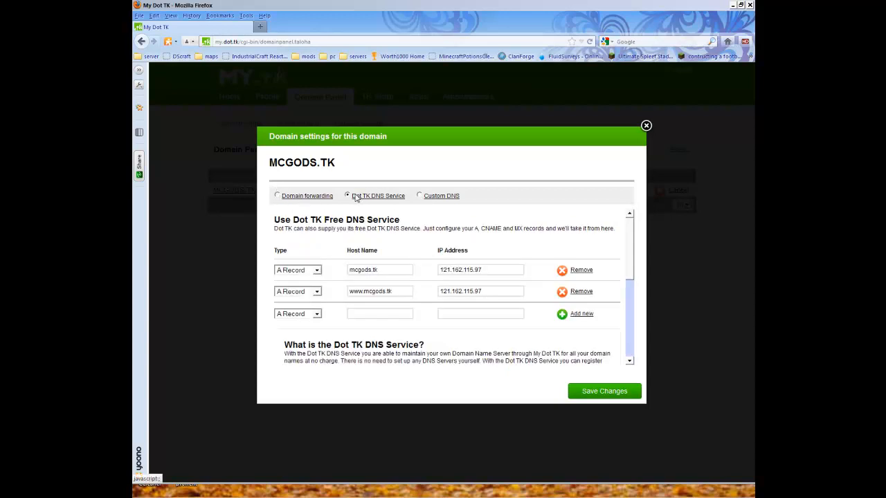
{"action": "left_click", "coordinate": [277, 195]}
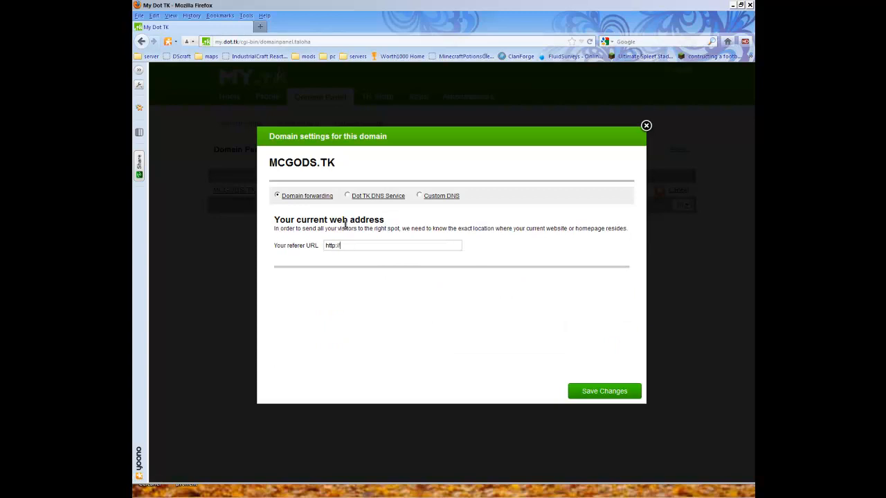
{"action": "left_click", "coordinate": [348, 197]}
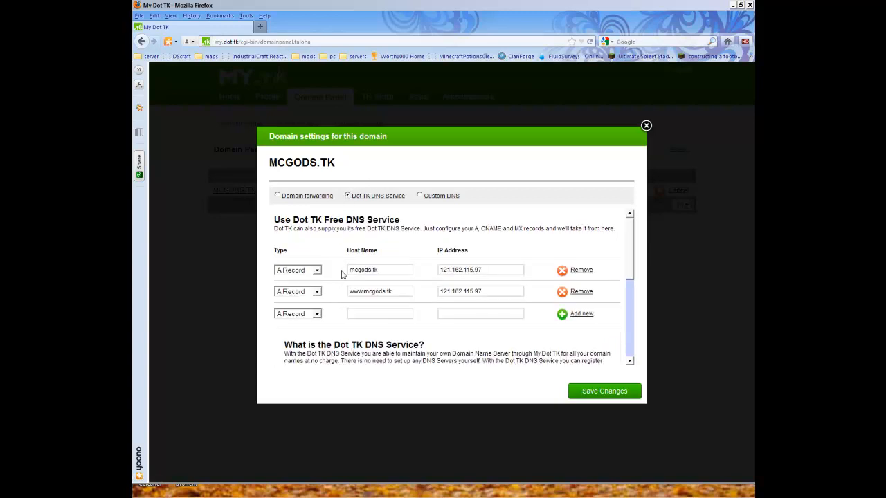
{"action": "mouse_move", "coordinate": [423, 196]}
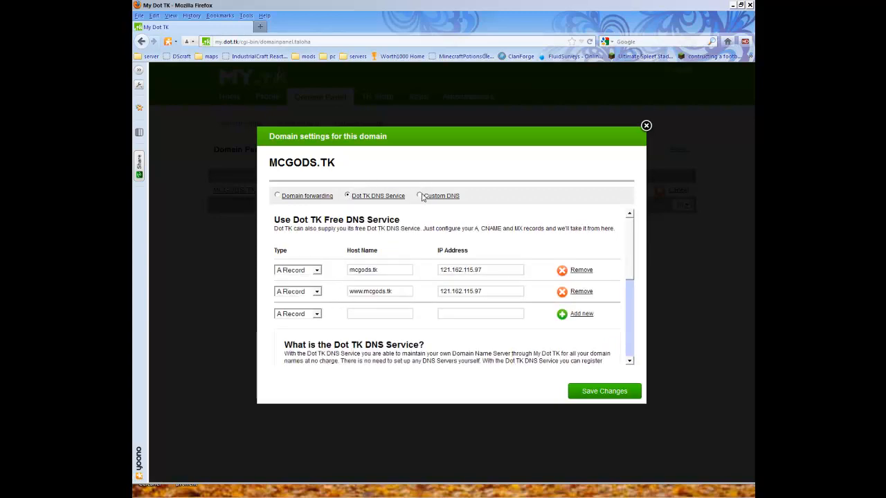
{"action": "left_click", "coordinate": [421, 196]}
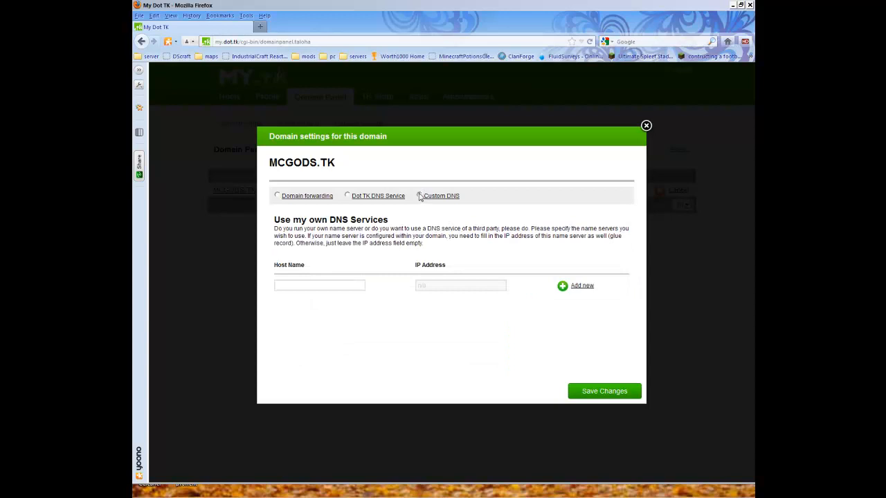
{"action": "left_click", "coordinate": [418, 197]}
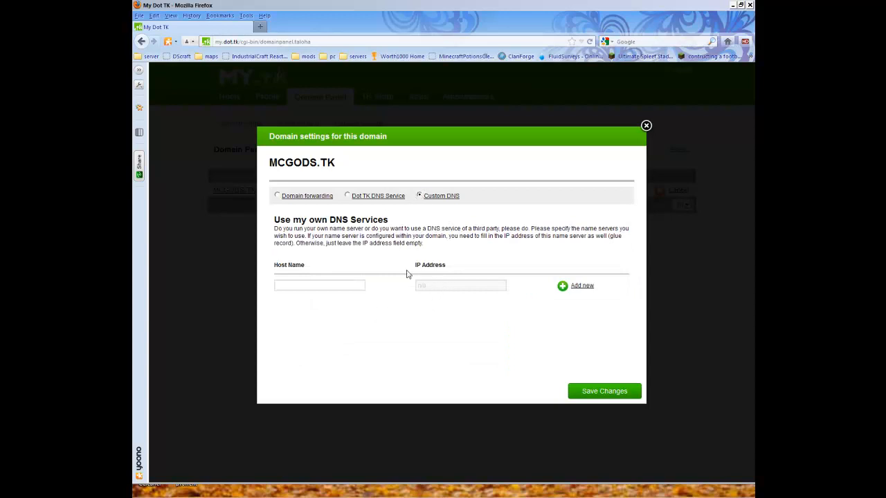
{"action": "left_click", "coordinate": [318, 285]}
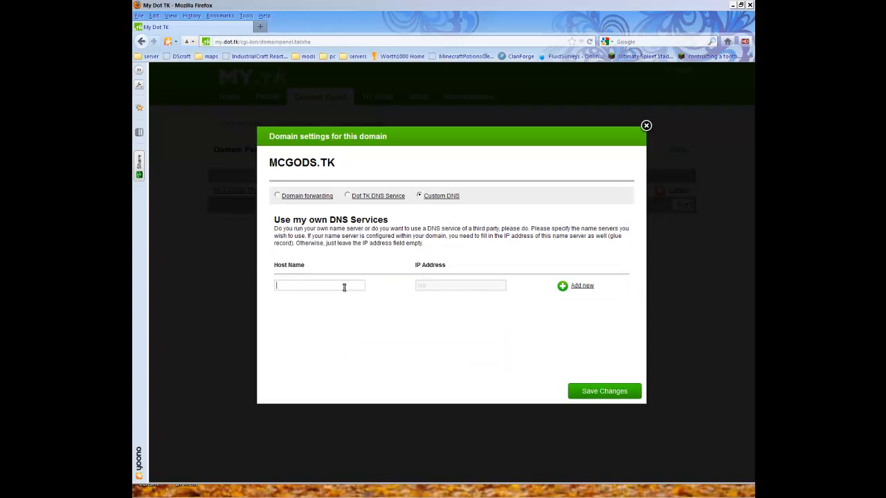
{"action": "type", "text": "A"}
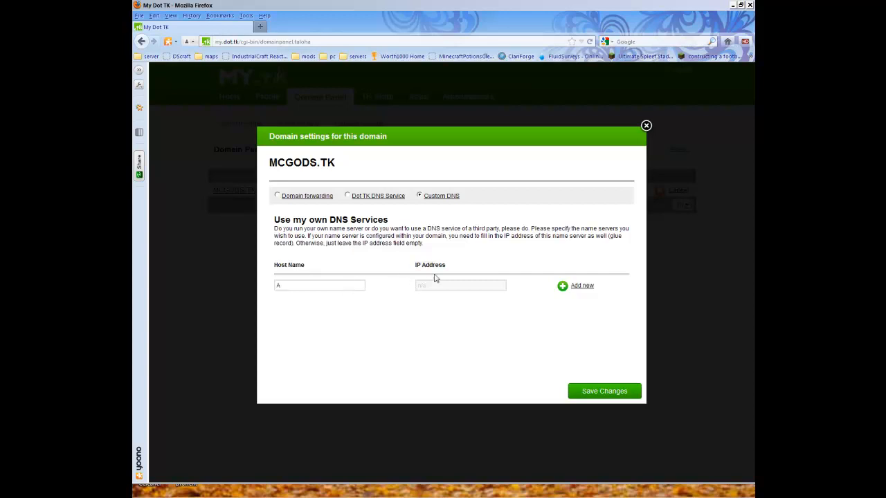
{"action": "left_click", "coordinate": [347, 195]}
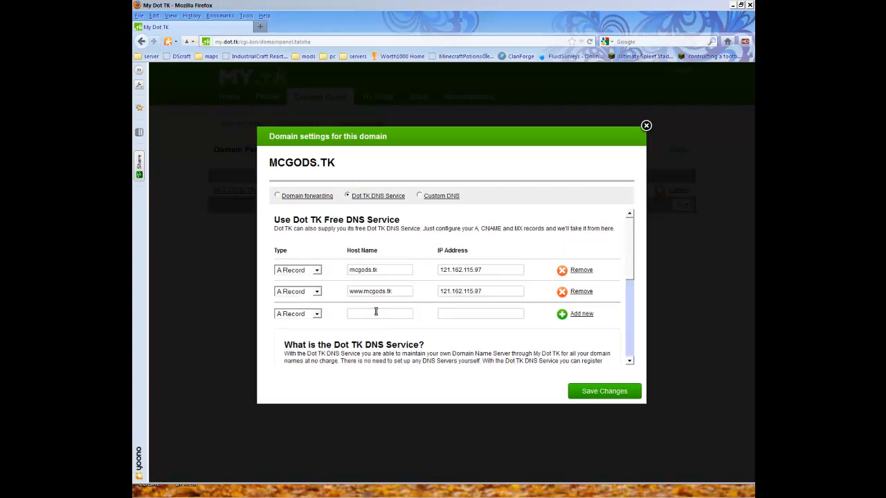
Step: Check the mcgods.tk host name field and save the DNS records
{"action": "left_click", "coordinate": [298, 313]}
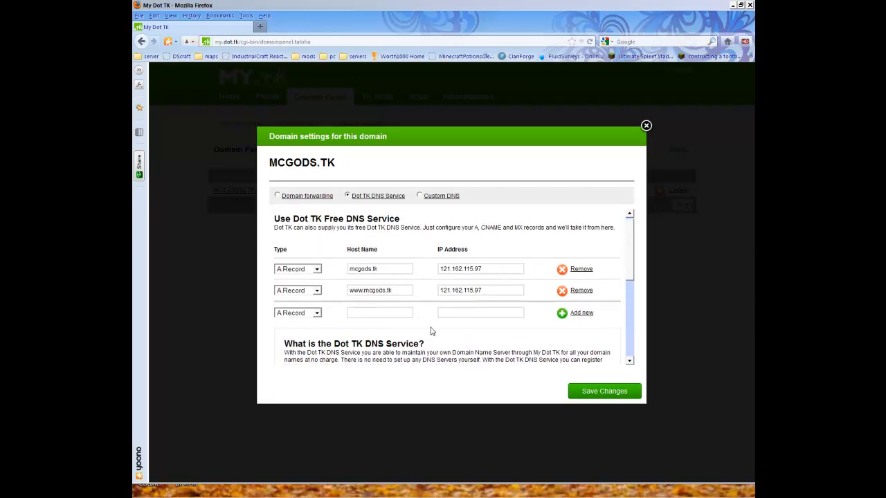
{"action": "left_click", "coordinate": [481, 290]}
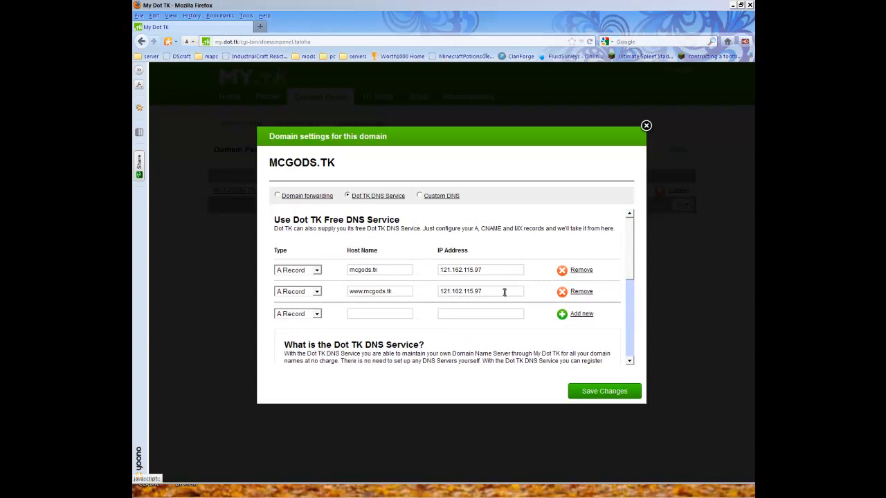
{"action": "double_click", "coordinate": [380, 270]}
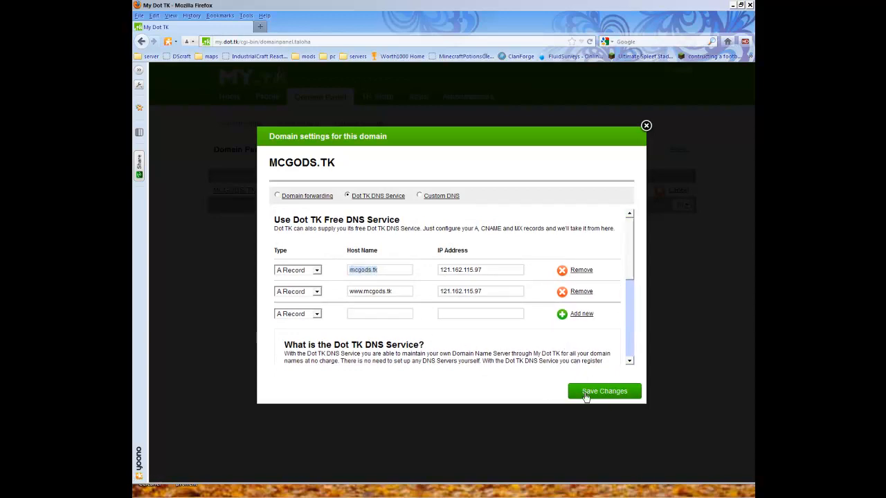
{"action": "left_click", "coordinate": [603, 390]}
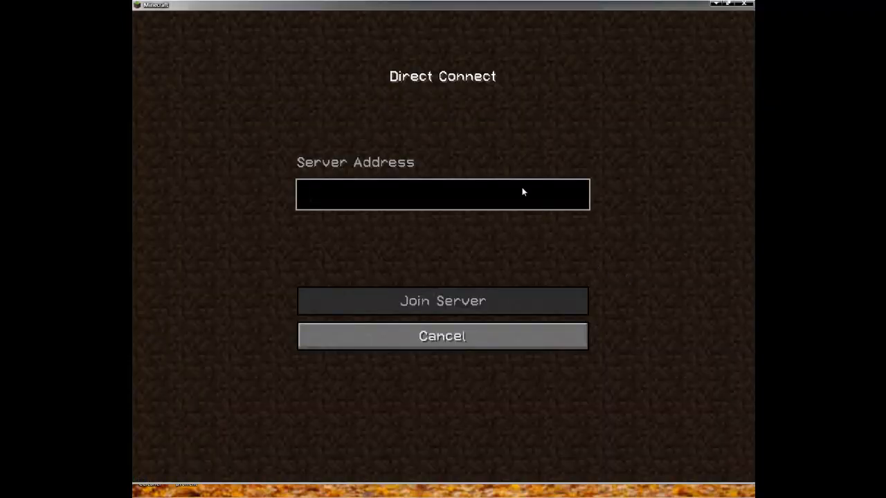
Step: Join the server at mcgods.tk from the Direct Connect screen
{"action": "type", "text": "mcgo"}
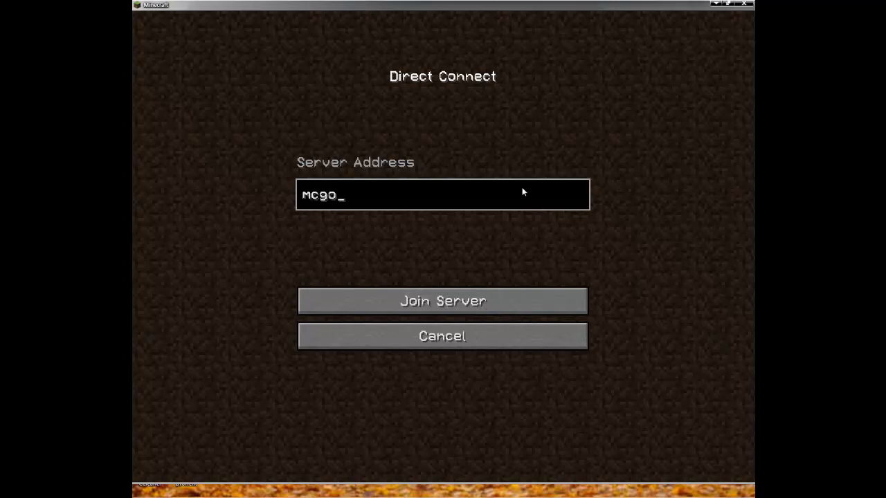
{"action": "type", "text": "ds.tk"}
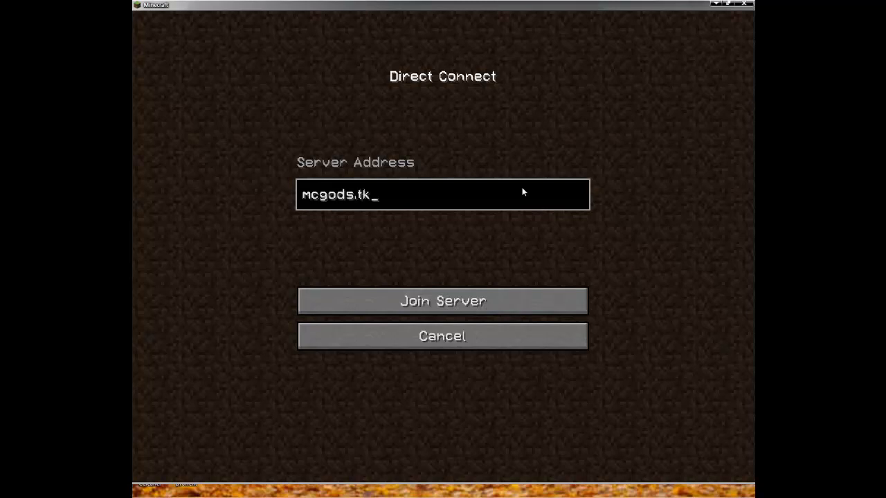
{"action": "left_click", "coordinate": [443, 300]}
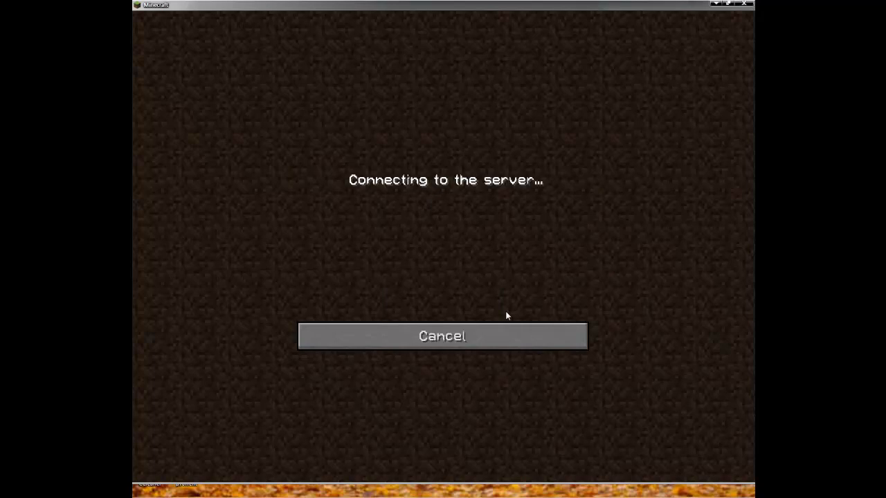
Step: Back in the server list, select the mcgods.tk entry showing Can't reach server
{"action": "left_click", "coordinate": [442, 336]}
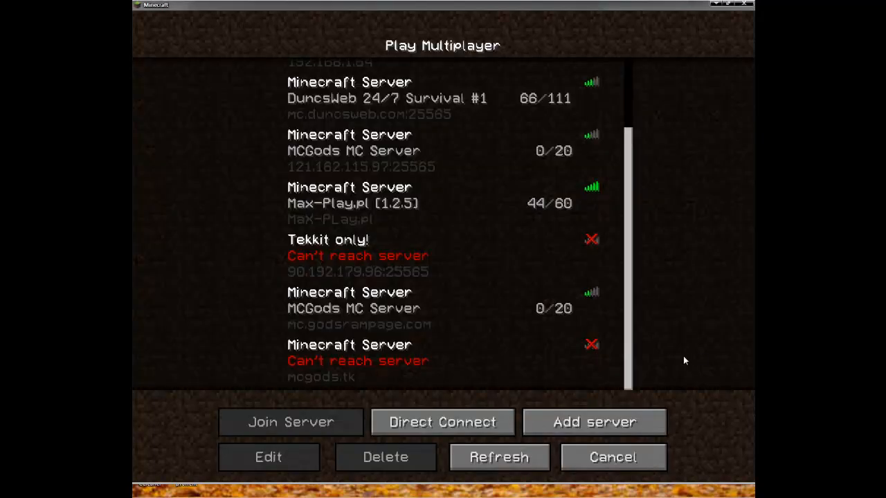
{"action": "mouse_move", "coordinate": [307, 379]}
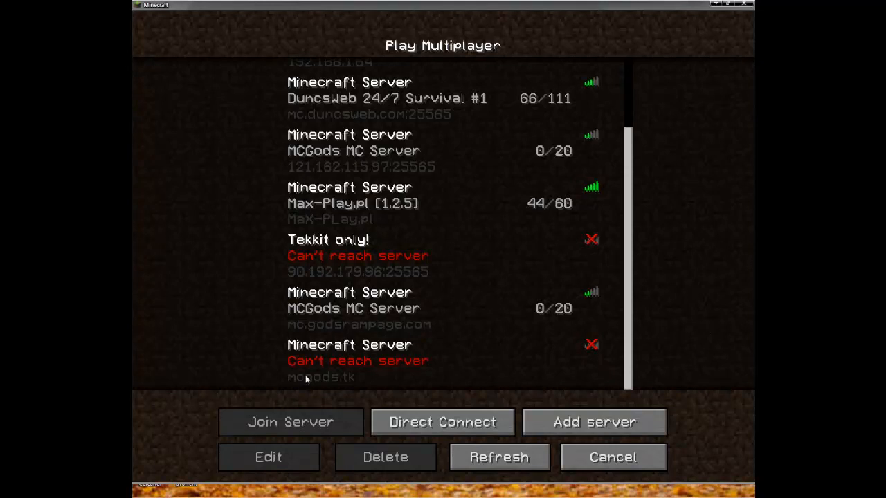
{"action": "left_click", "coordinate": [443, 360]}
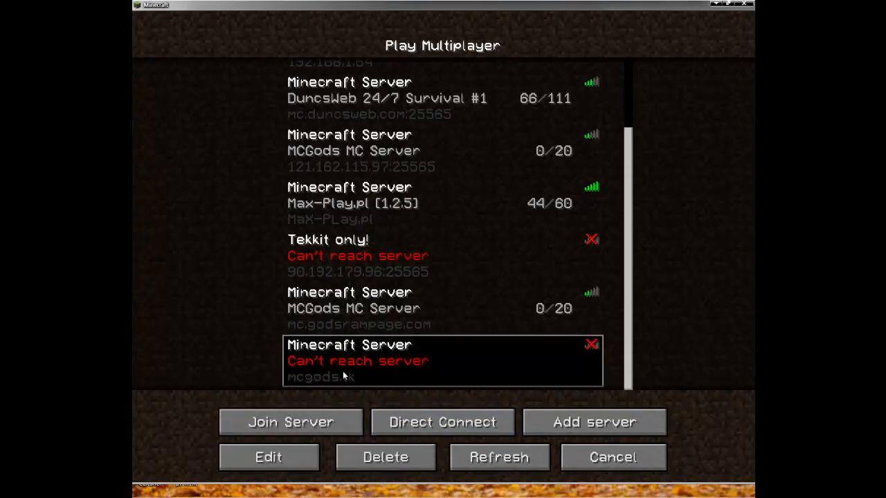
{"action": "mouse_move", "coordinate": [202, 305]}
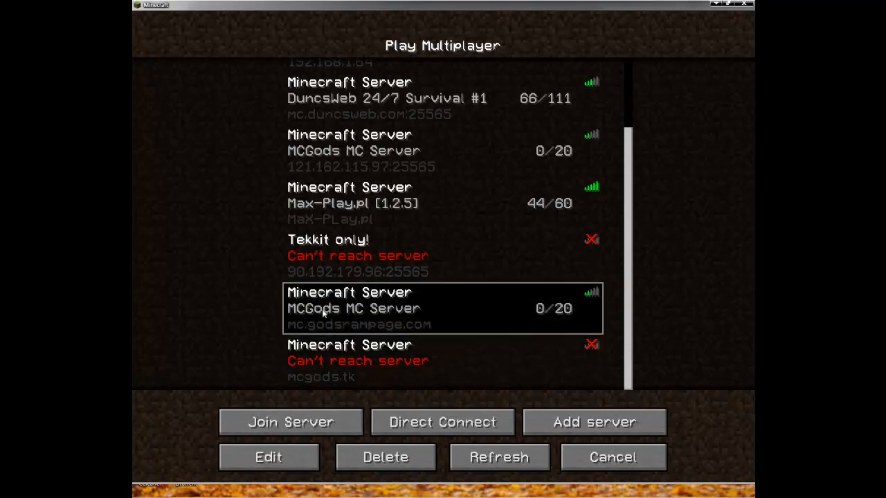
{"action": "mouse_move", "coordinate": [372, 289]}
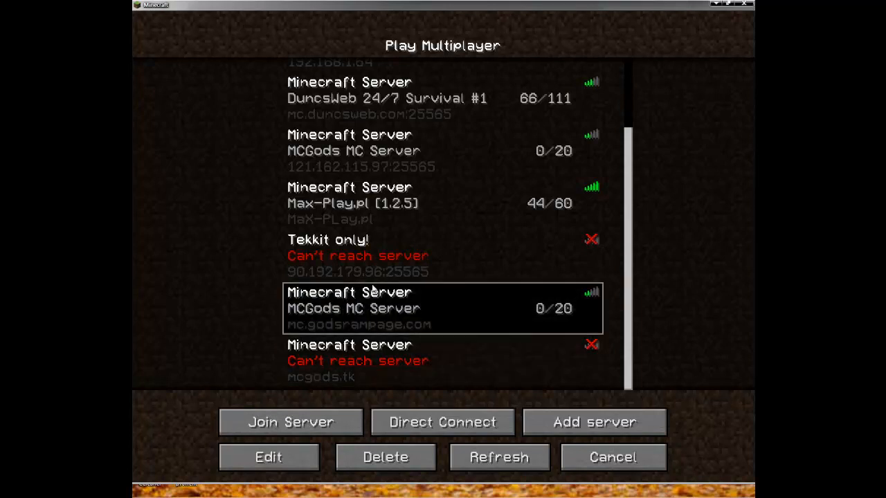
{"action": "mouse_move", "coordinate": [314, 316]}
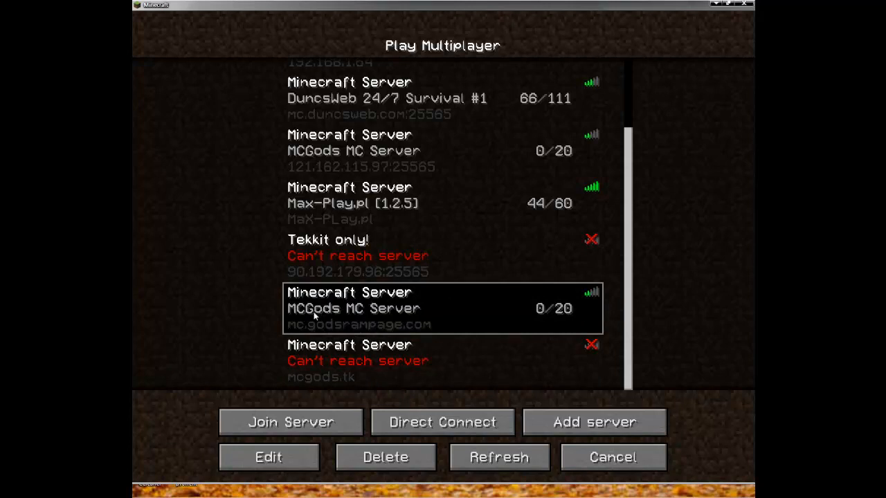